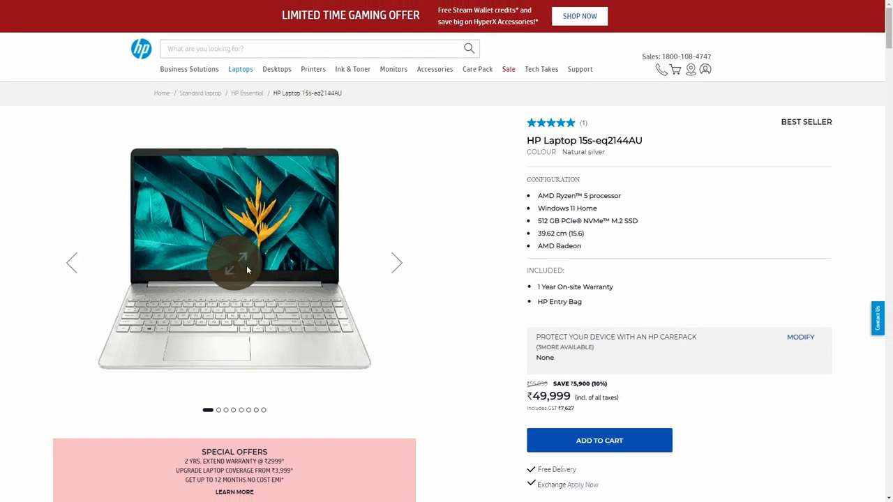
# - Browse three more HP 15s-eq2144AU photos in the enlarged gallery, then close it
pyautogui.click(235, 263)
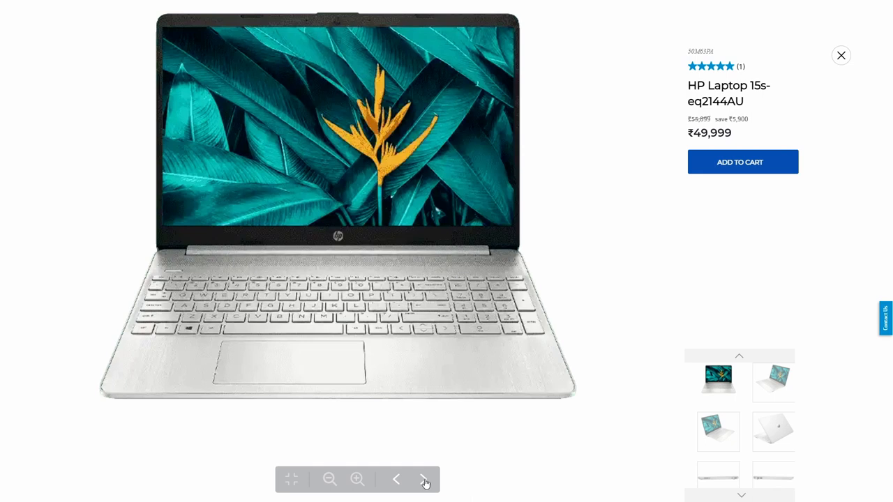
pyautogui.click(425, 480)
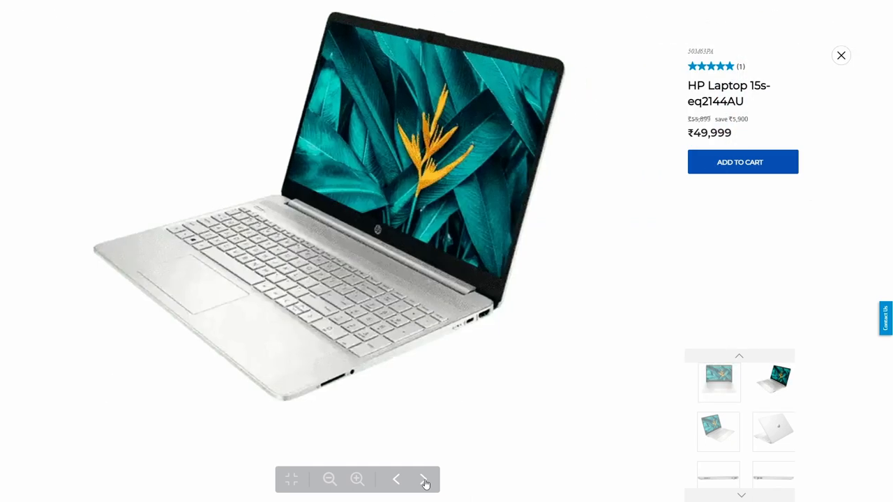
pyautogui.click(425, 480)
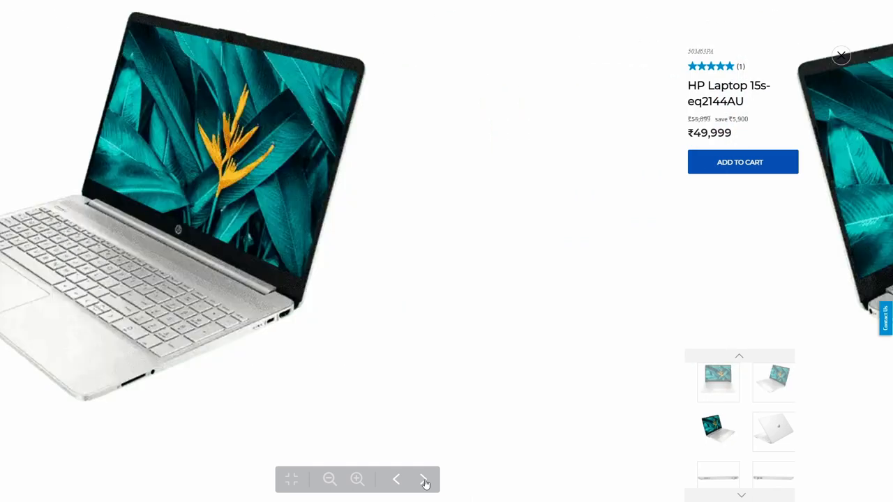
pyautogui.click(425, 480)
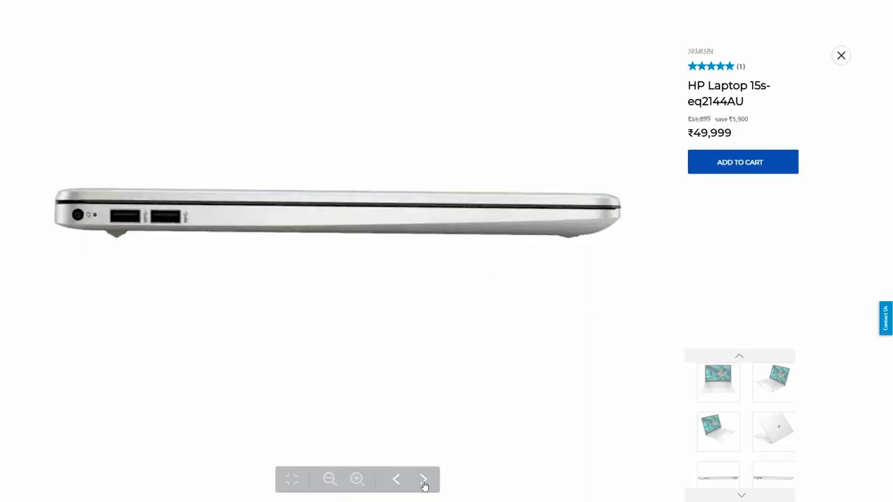
pyautogui.click(424, 480)
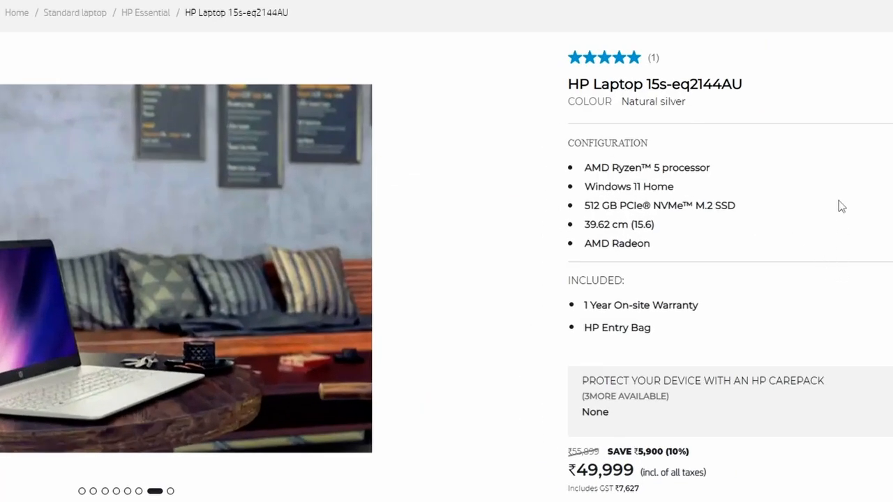
pyautogui.moveTo(592, 174)
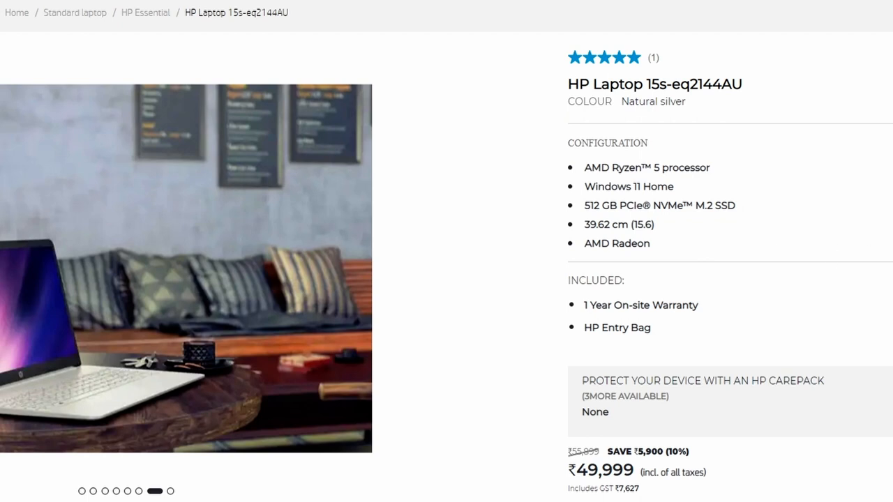
pyautogui.moveTo(840, 291)
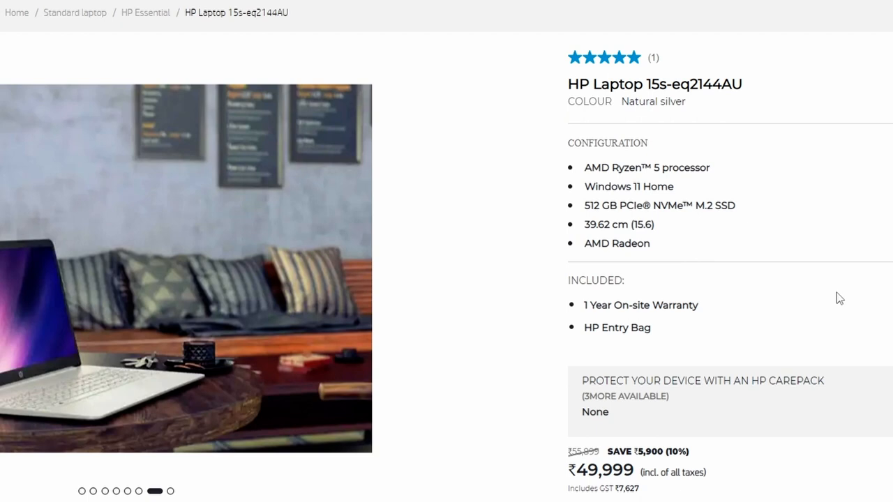
pyautogui.moveTo(763, 254)
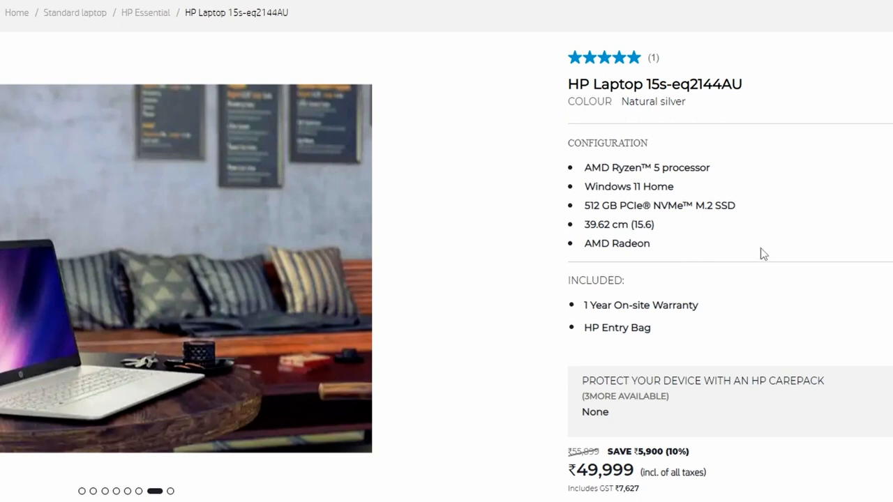
pyautogui.moveTo(754, 270)
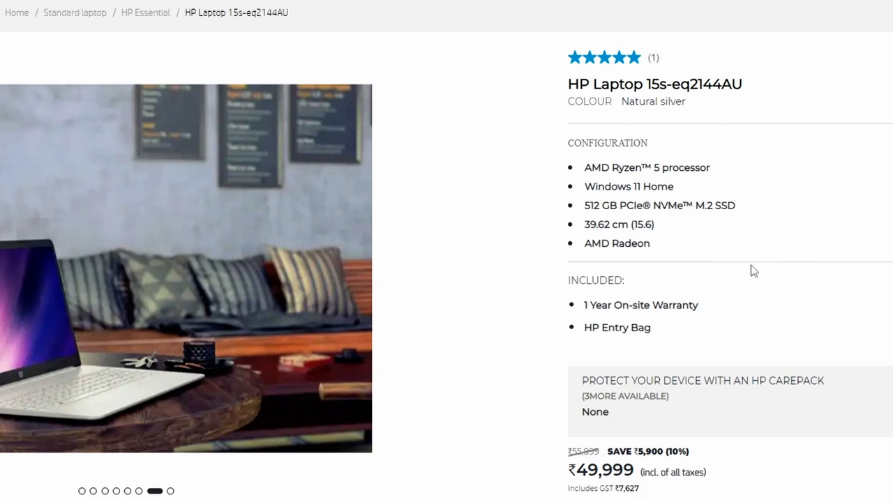
pyautogui.doubleClick(614, 225)
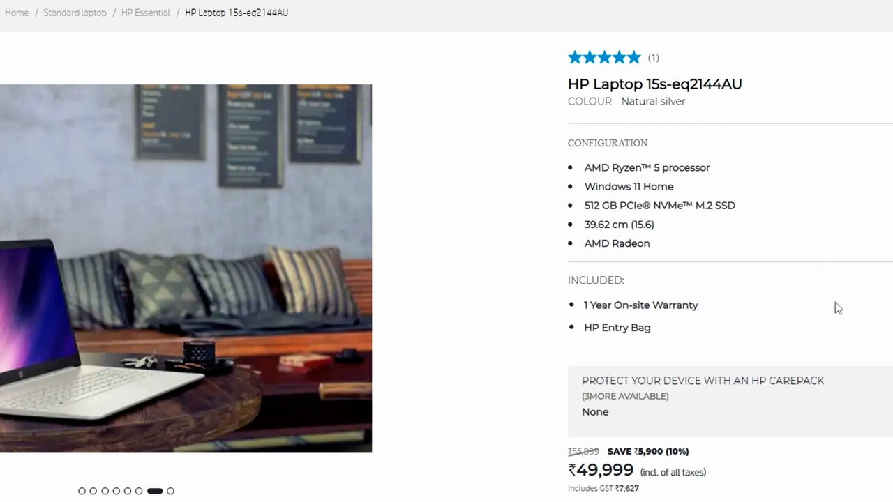
pyautogui.moveTo(859, 329)
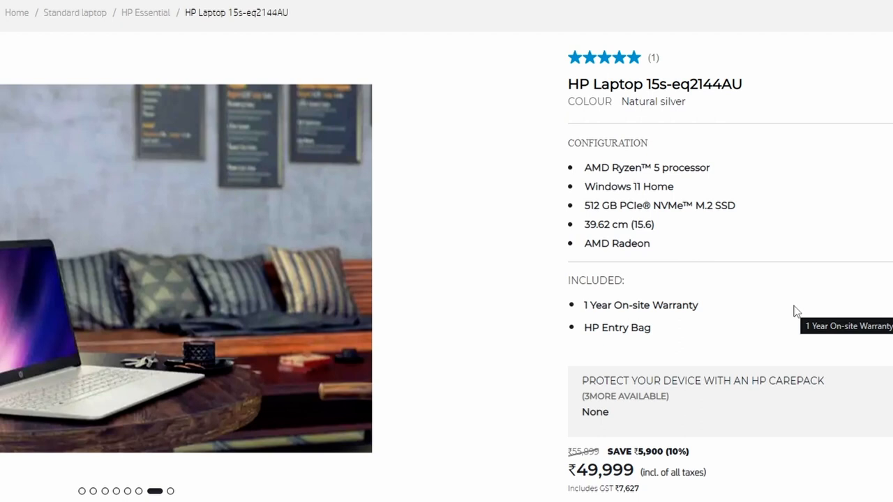
pyautogui.moveTo(830, 345)
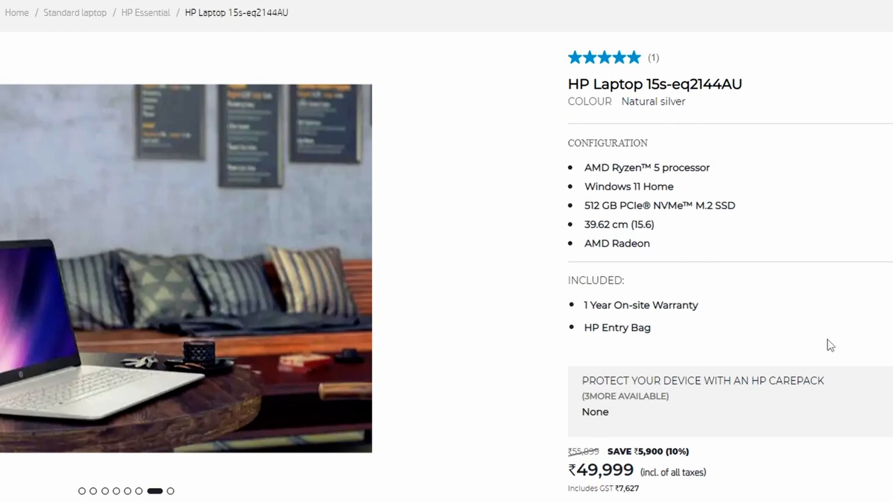
# - Scroll to the specifications and highlight the Ryzen 5 5500U processor, boost clock and cache details
pyautogui.scroll(-3)
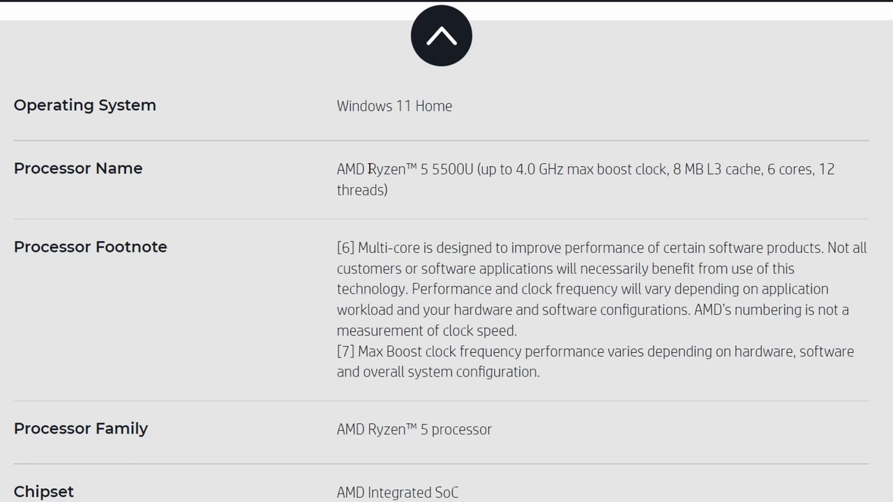
pyautogui.doubleClick(421, 169)
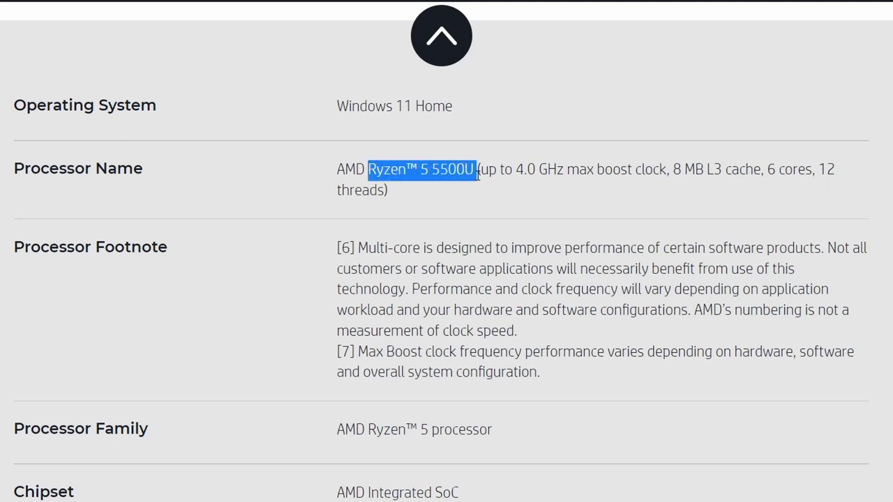
pyautogui.moveTo(476, 168); pyautogui.dragTo(704, 169)
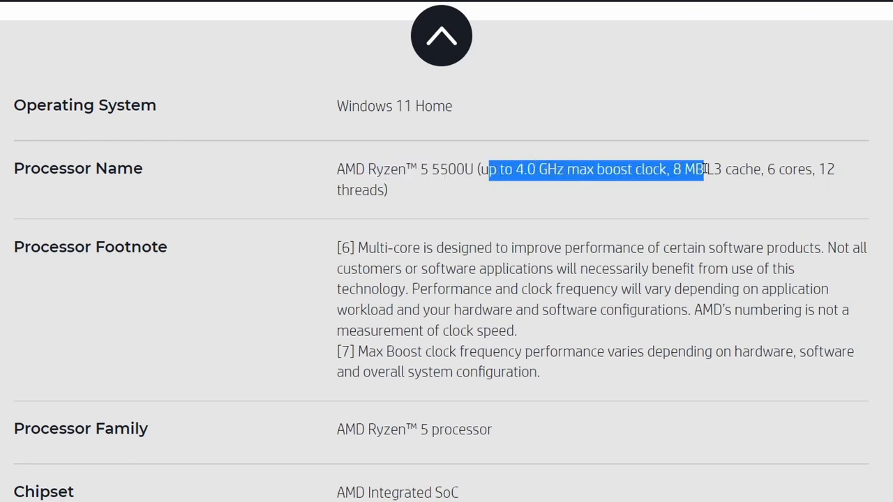
pyautogui.moveTo(698, 169); pyautogui.dragTo(761, 169)
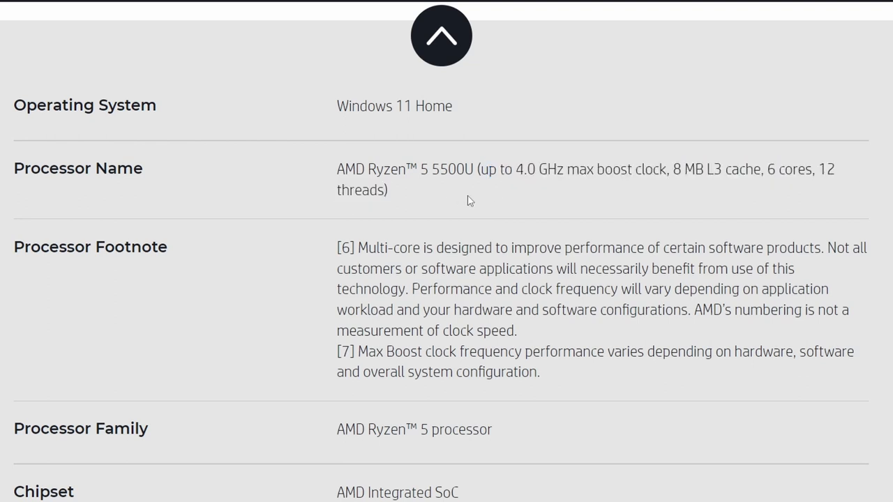
# - Scroll further and highlight the 1 x 8 GB memory configuration
pyautogui.scroll(-3)
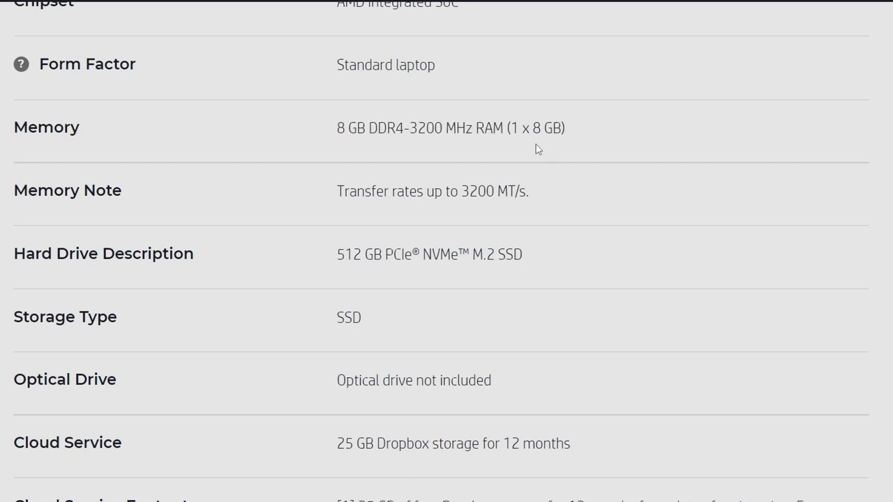
pyautogui.doubleClick(535, 127)
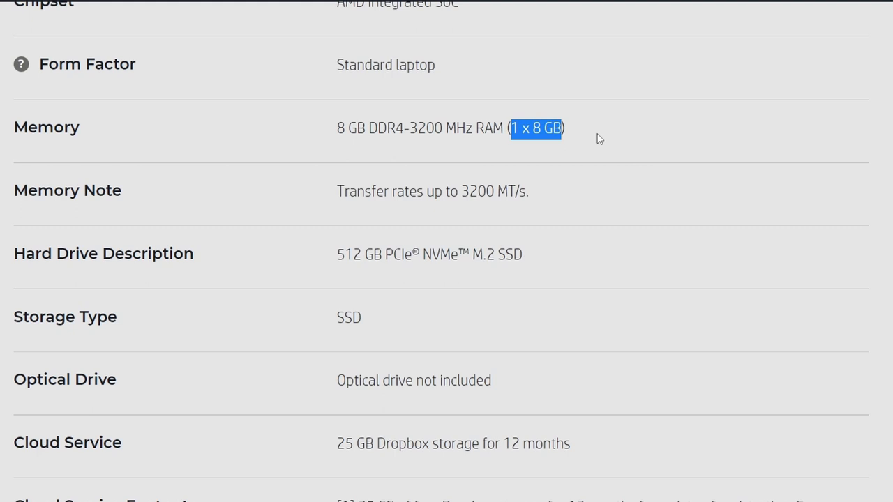
pyautogui.click(588, 147)
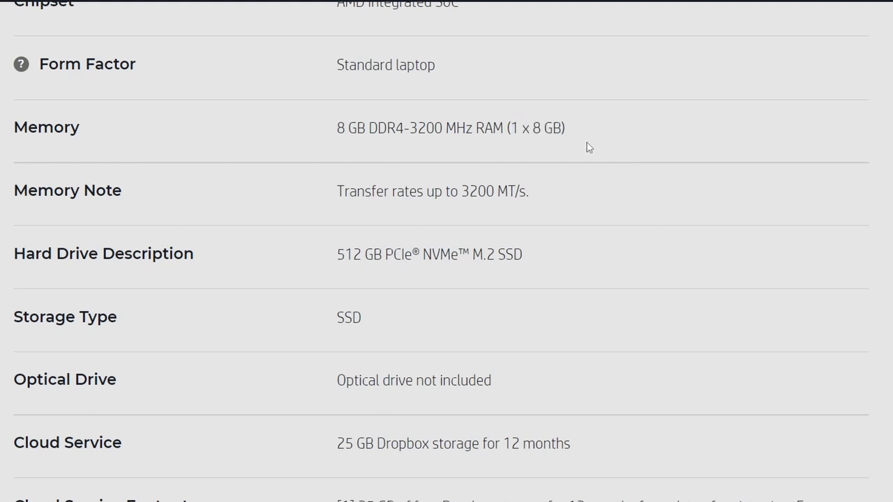
pyautogui.moveTo(580, 151)
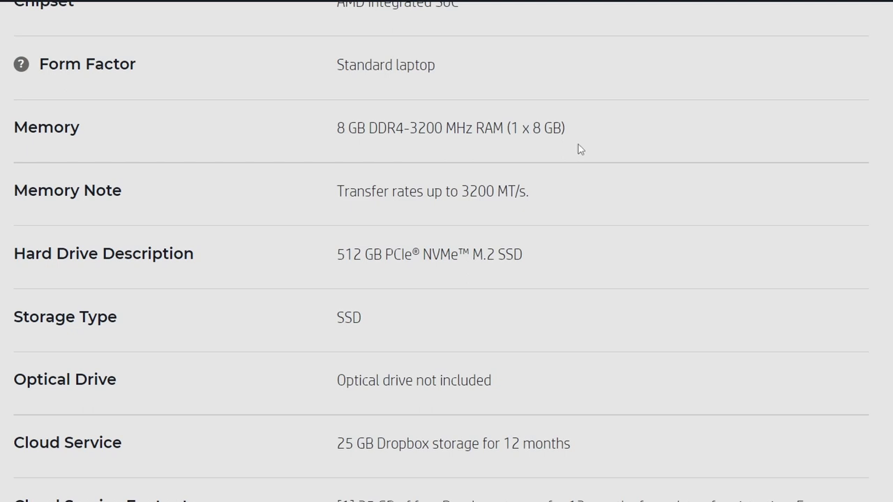
# - Scroll down to the Display row and highlight its FHD resolution
pyautogui.scroll(-3)
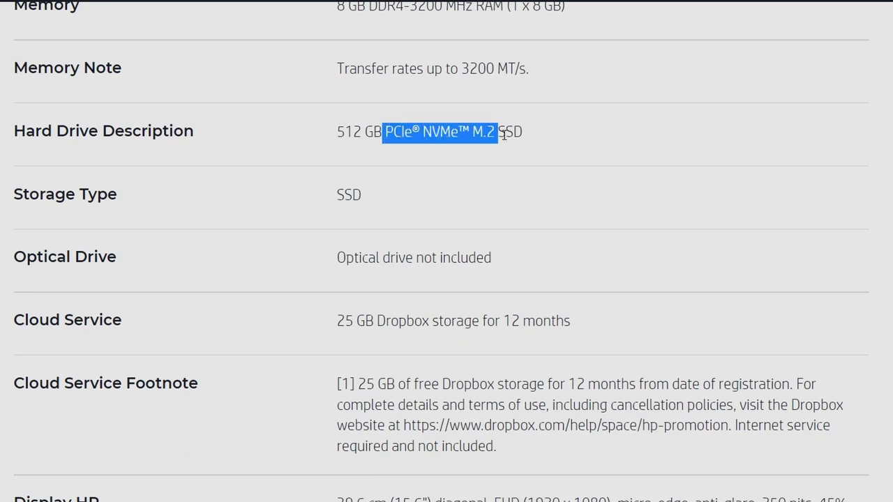
pyautogui.scroll(-3)
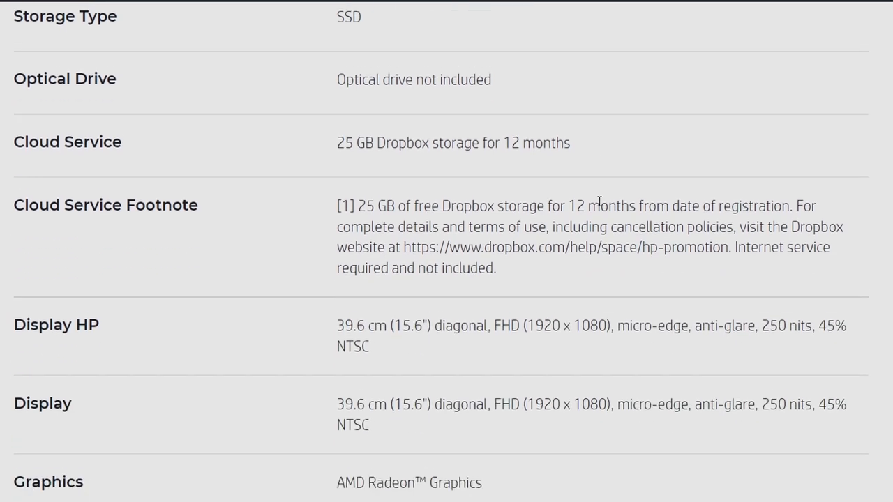
pyautogui.scroll(-3)
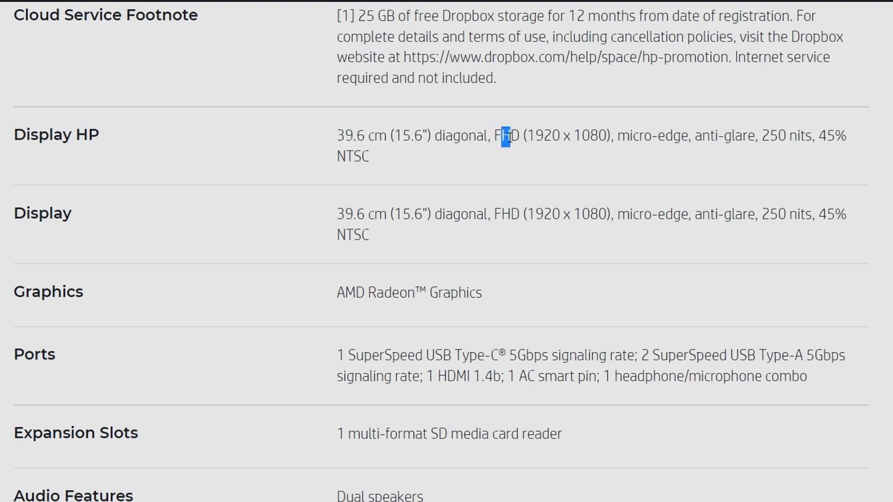
pyautogui.moveTo(506, 135); pyautogui.dragTo(612, 135)
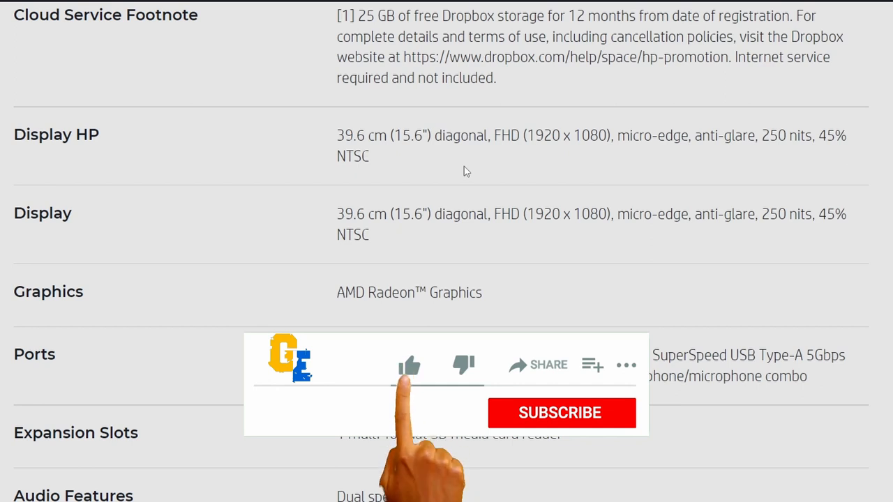
pyautogui.click(409, 365)
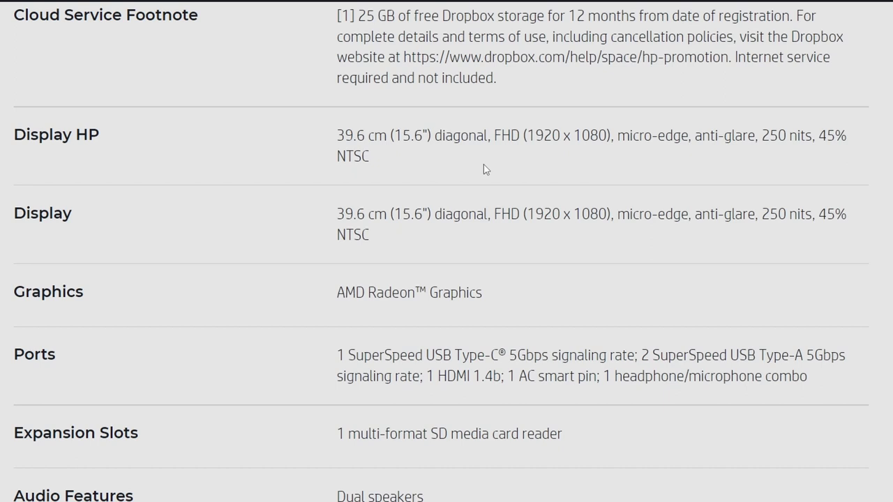
# - Highlight the USB Type-C 5Gbps signaling rate and expansion slot rows while scrolling on
pyautogui.scroll(-3)
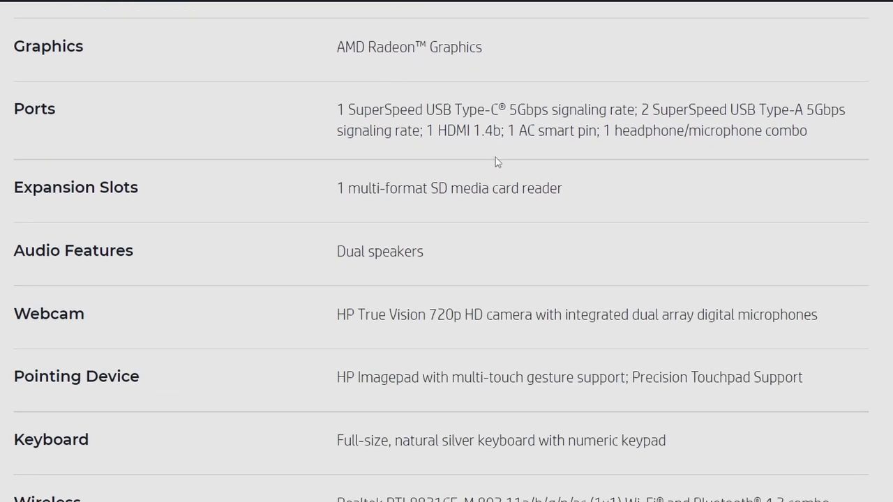
pyautogui.moveTo(311, 128)
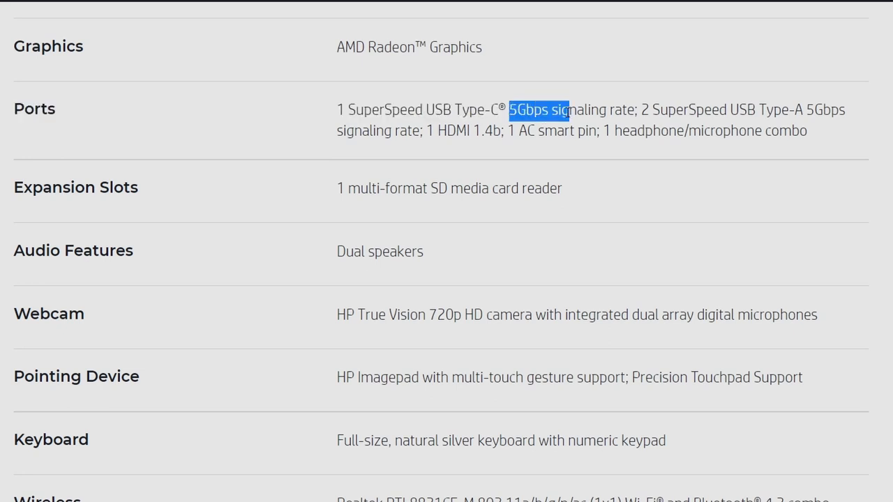
pyautogui.moveTo(568, 110); pyautogui.dragTo(628, 110)
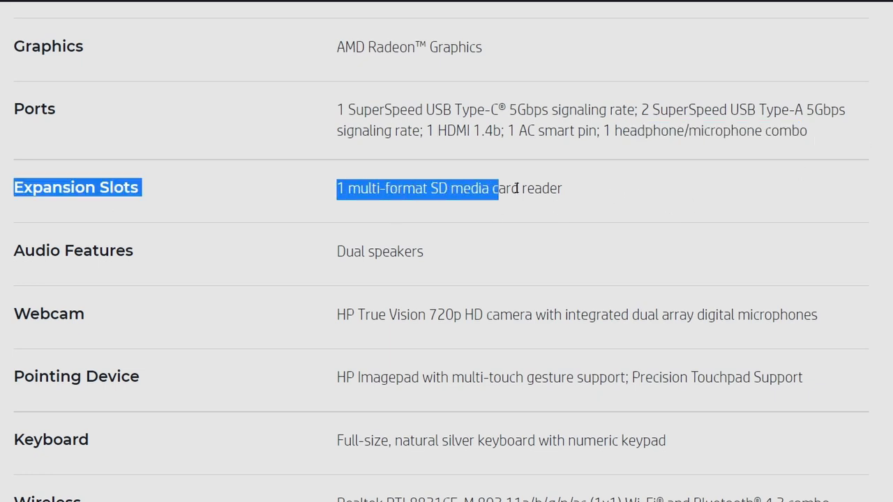
pyautogui.click(624, 205)
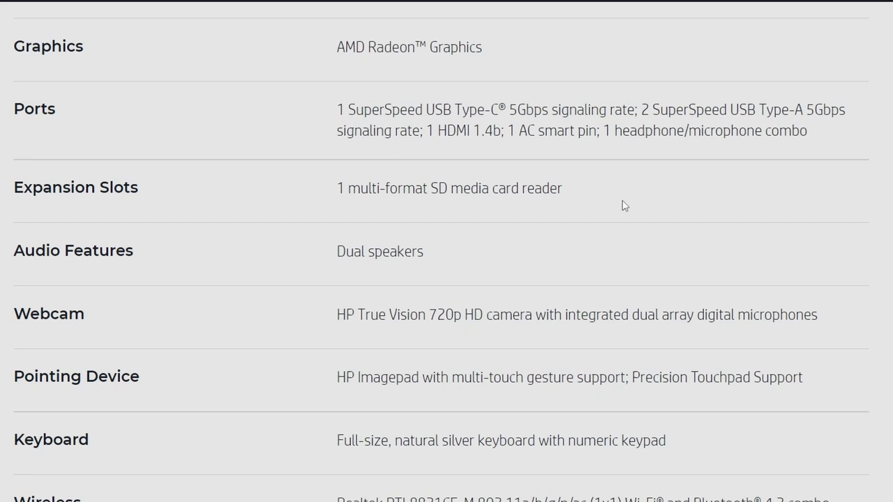
pyautogui.scroll(-3)
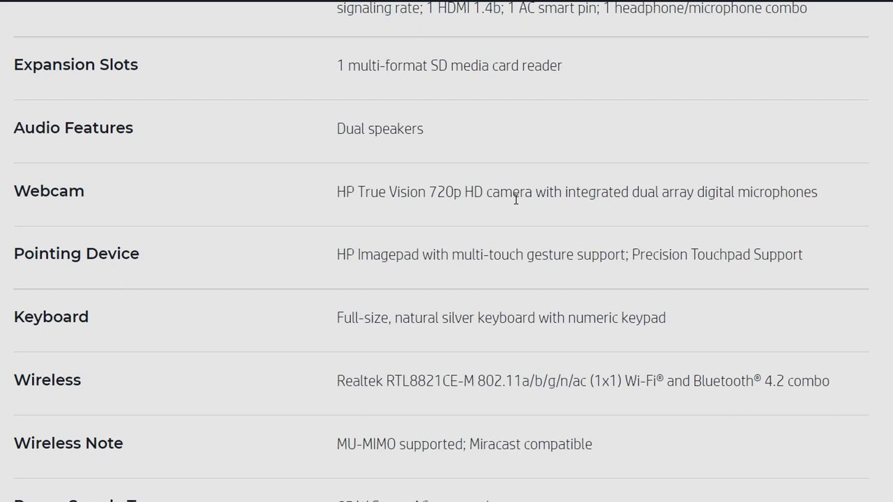
pyautogui.moveTo(524, 143)
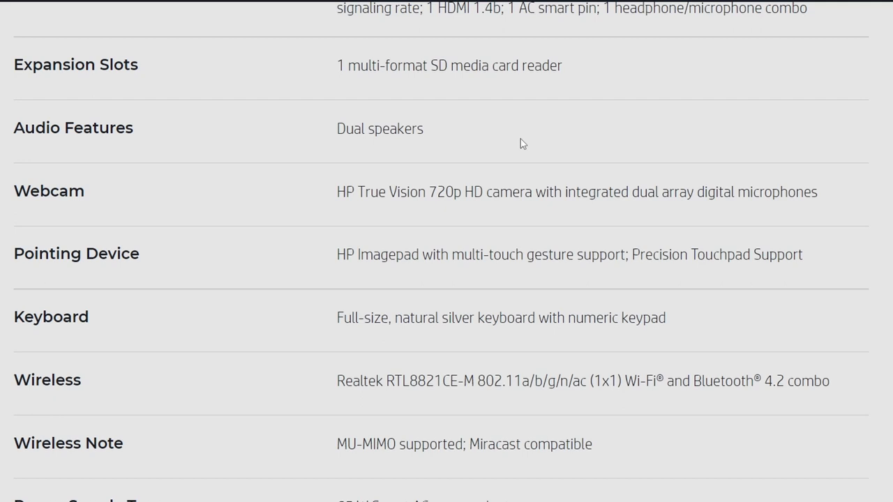
pyautogui.moveTo(337, 213)
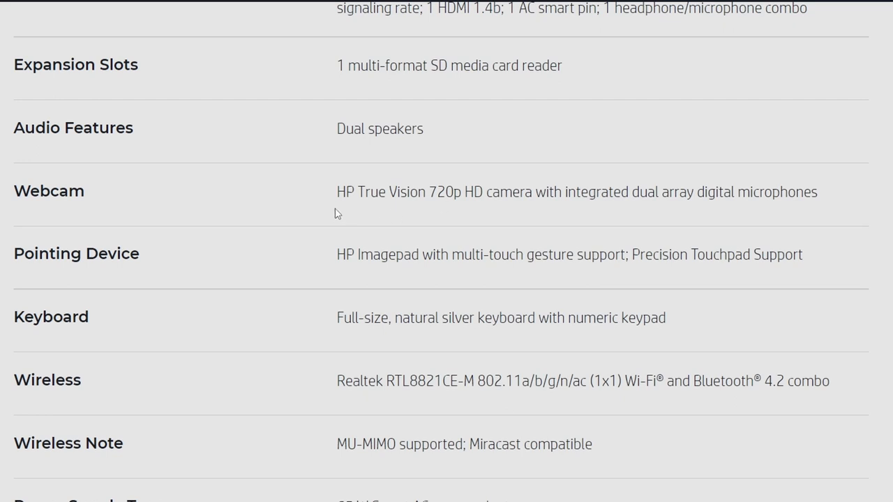
pyautogui.moveTo(429, 192); pyautogui.dragTo(502, 192)
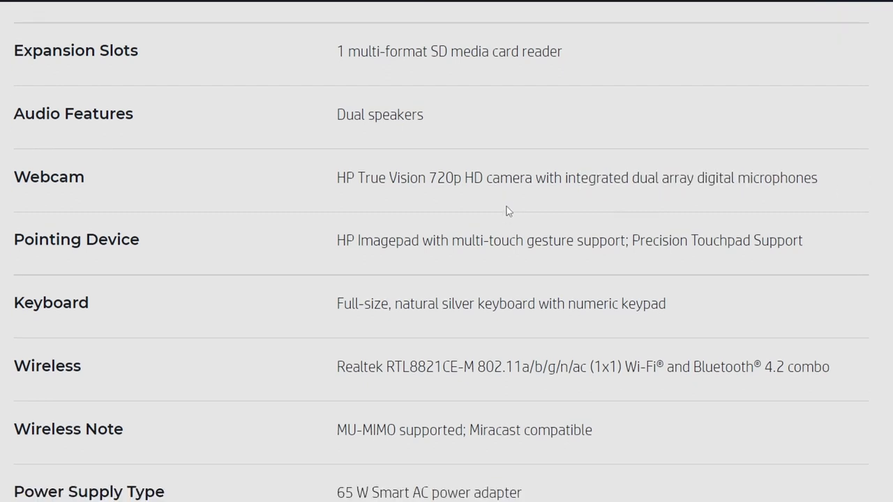
pyautogui.scroll(-3)
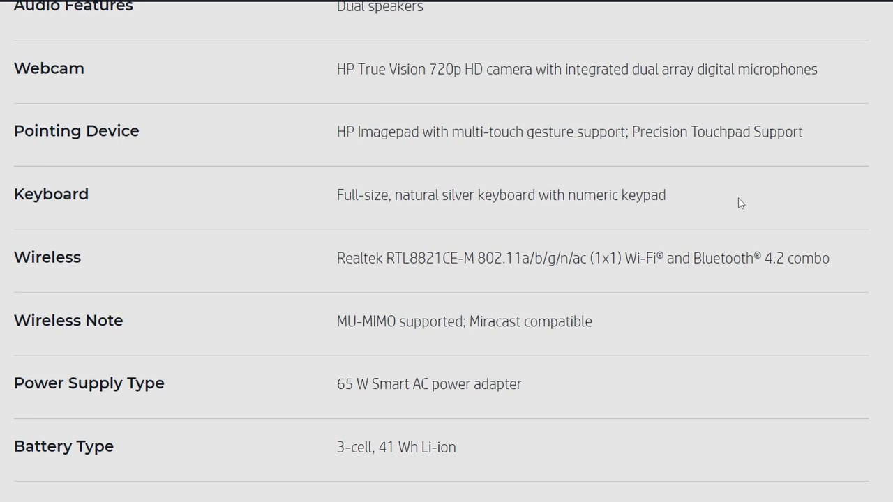
pyautogui.moveTo(717, 197)
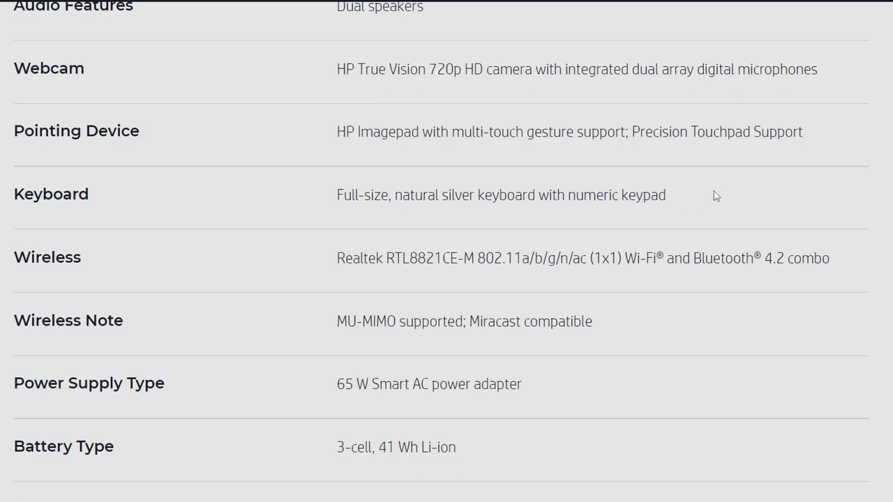
pyautogui.moveTo(721, 201)
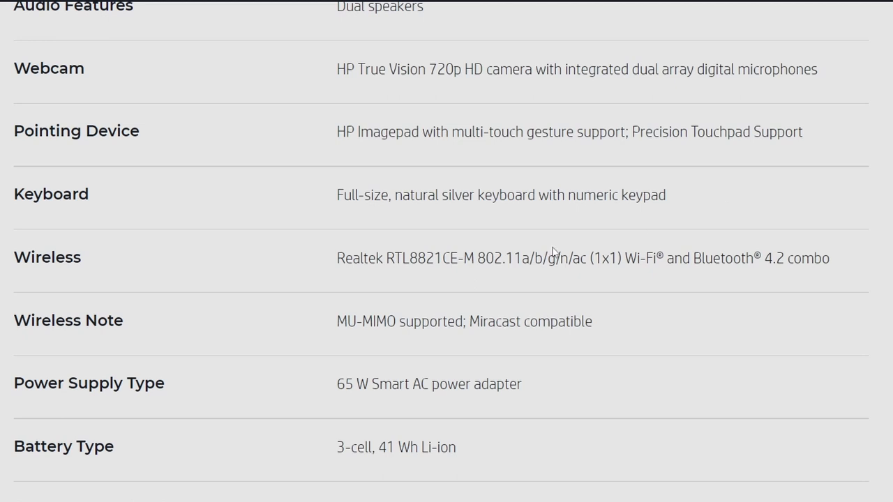
pyautogui.moveTo(485, 290)
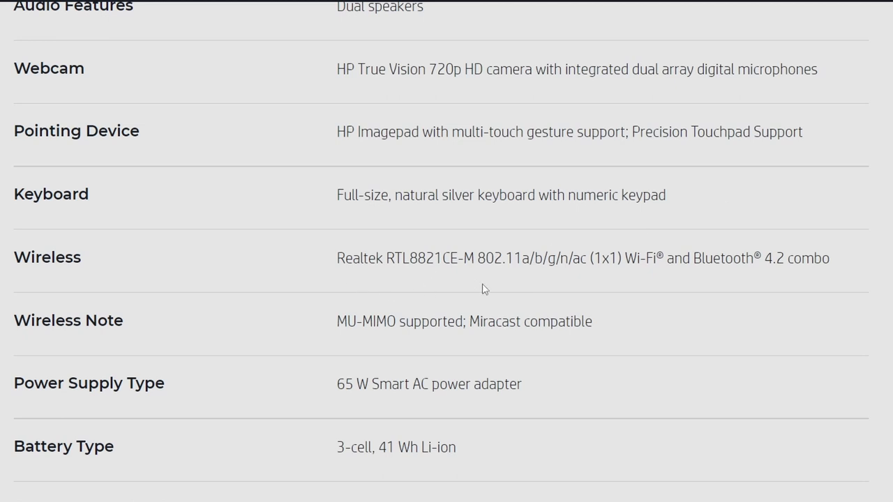
# - Highlight the 802.11 Wi-Fi and Bluetooth 4.2 combo wireless details
pyautogui.moveTo(478, 258); pyautogui.dragTo(549, 258)
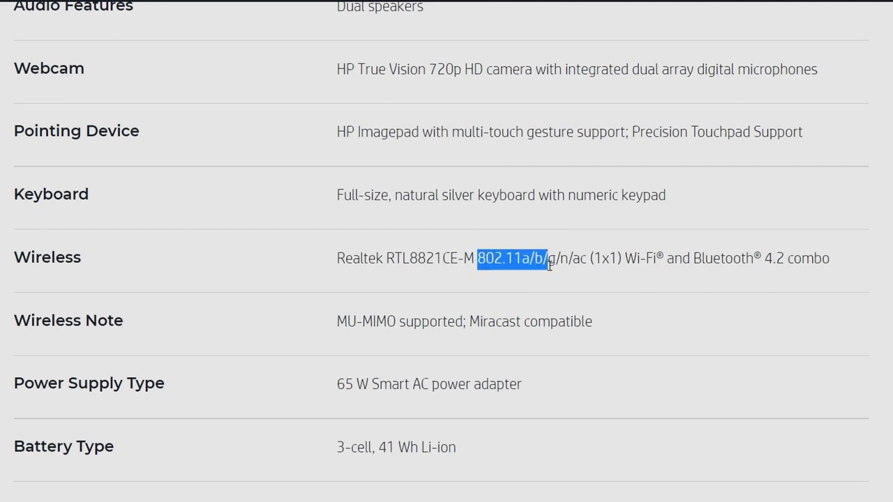
pyautogui.moveTo(548, 259); pyautogui.dragTo(588, 258)
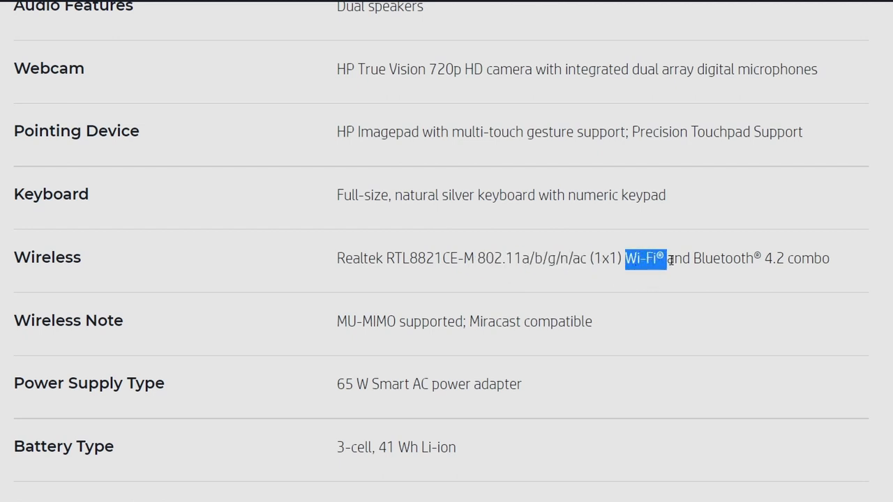
pyautogui.moveTo(666, 258); pyautogui.dragTo(830, 259)
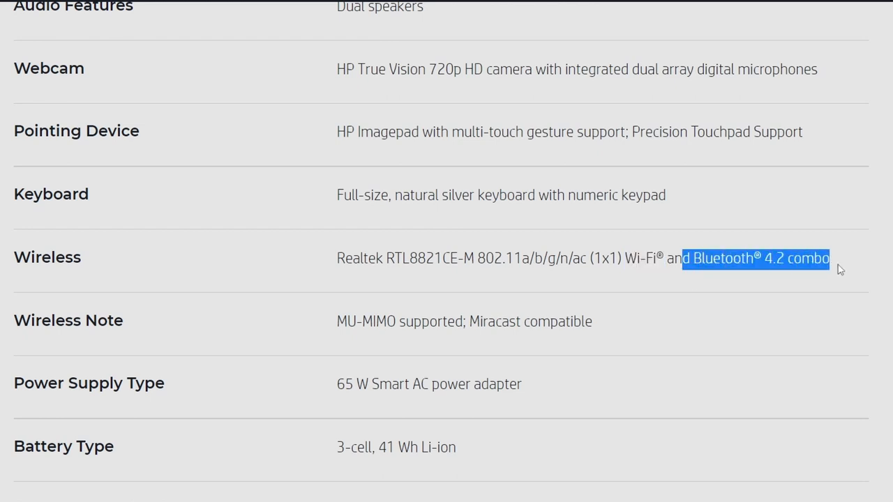
pyautogui.scroll(-3)
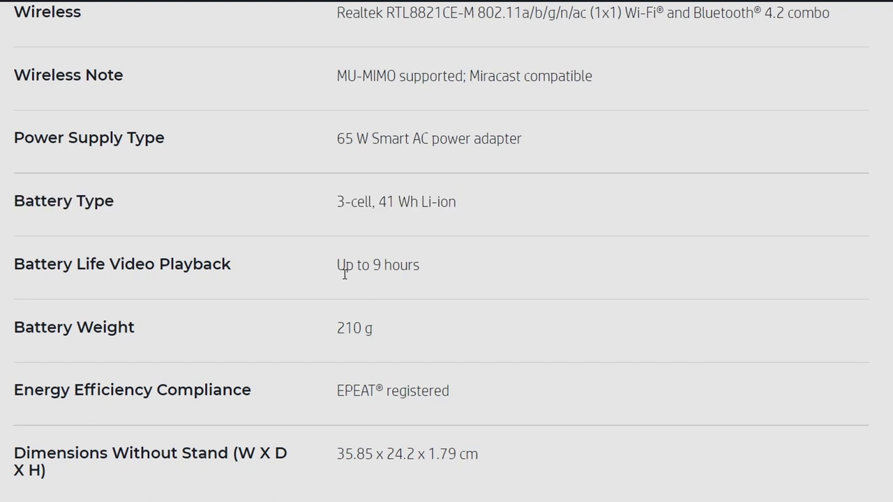
# - Highlight a battery row and scroll to the 210 g battery weight and dimensions
pyautogui.moveTo(338, 266); pyautogui.dragTo(412, 265)
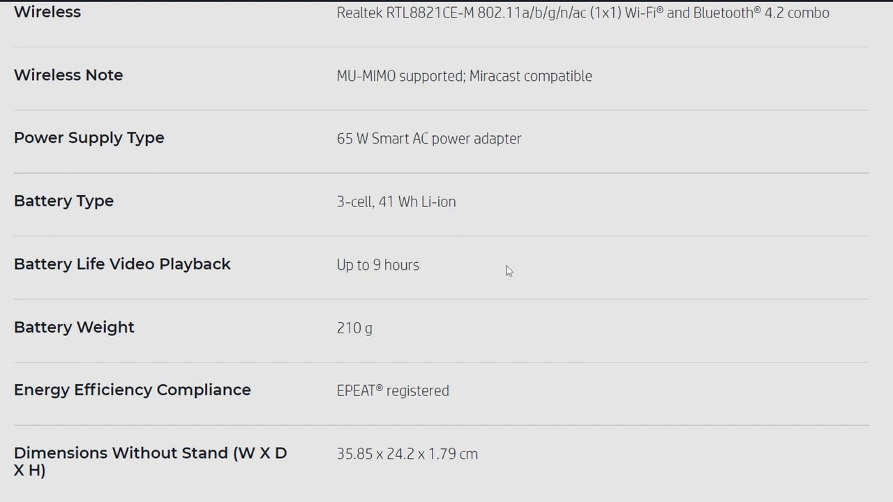
pyautogui.scroll(-3)
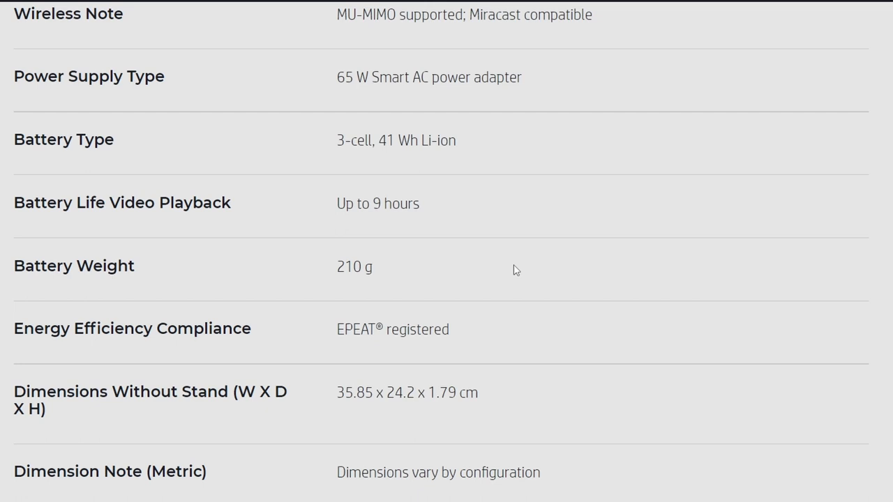
pyautogui.moveTo(501, 267)
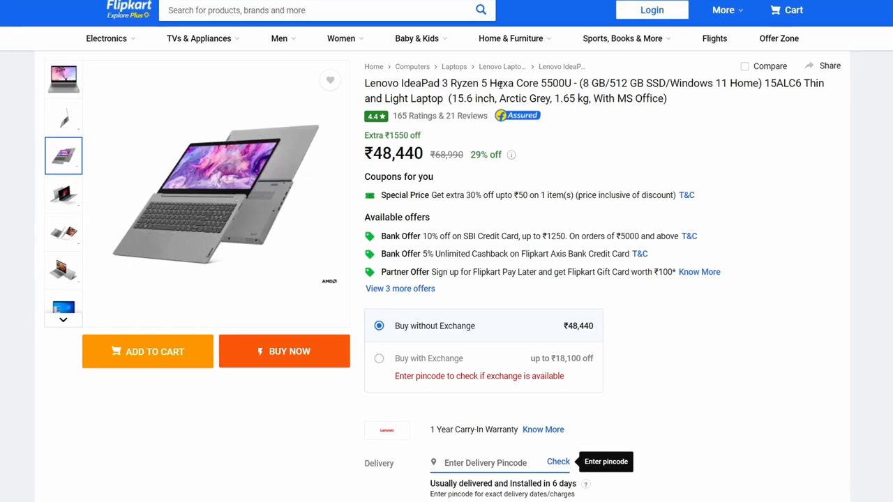
# - Read the ₹48,440 Lenovo IdeaPad 3 Flipkart listing and scroll down to its highlights
pyautogui.doubleClick(530, 82)
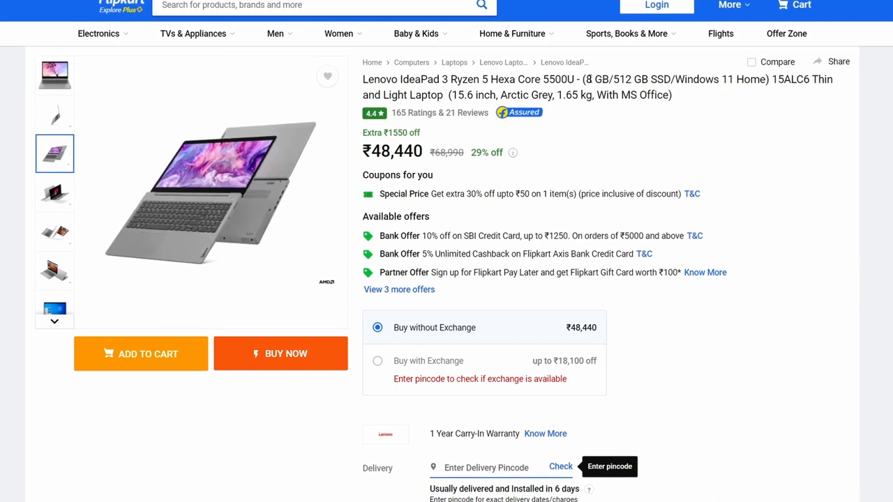
pyautogui.doubleClick(627, 77)
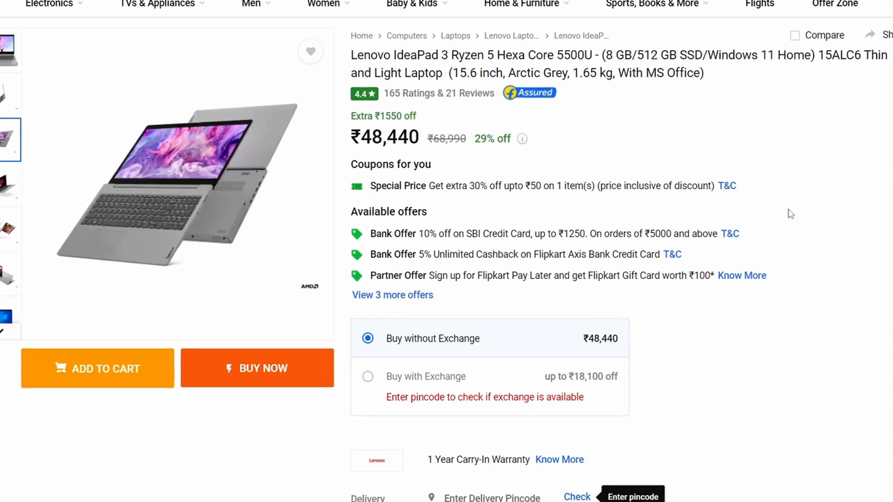
pyautogui.scroll(-3)
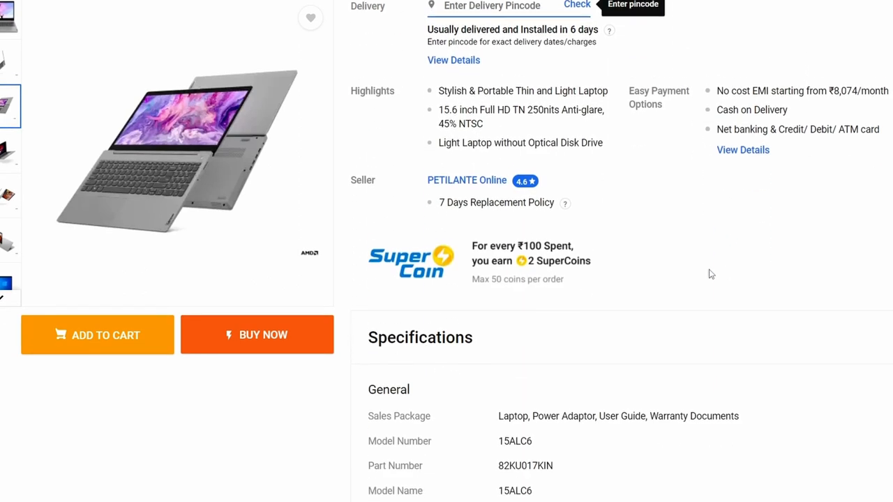
pyautogui.scroll(-3)
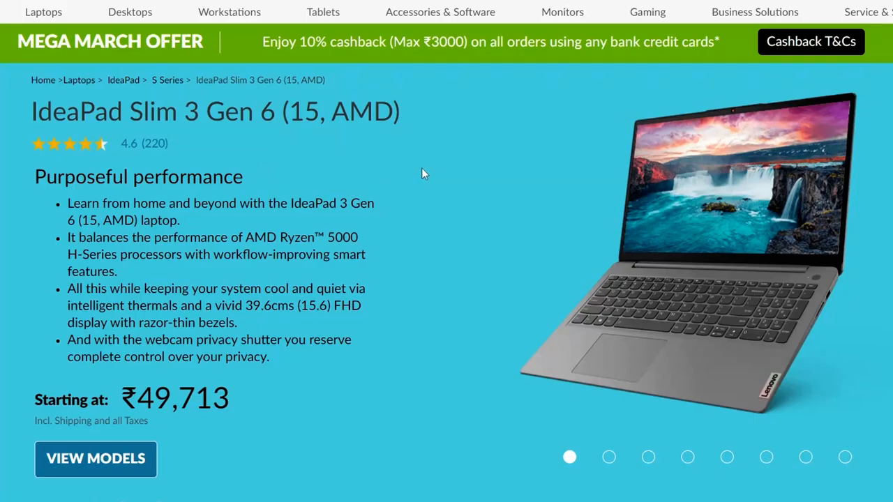
pyautogui.moveTo(25, 125)
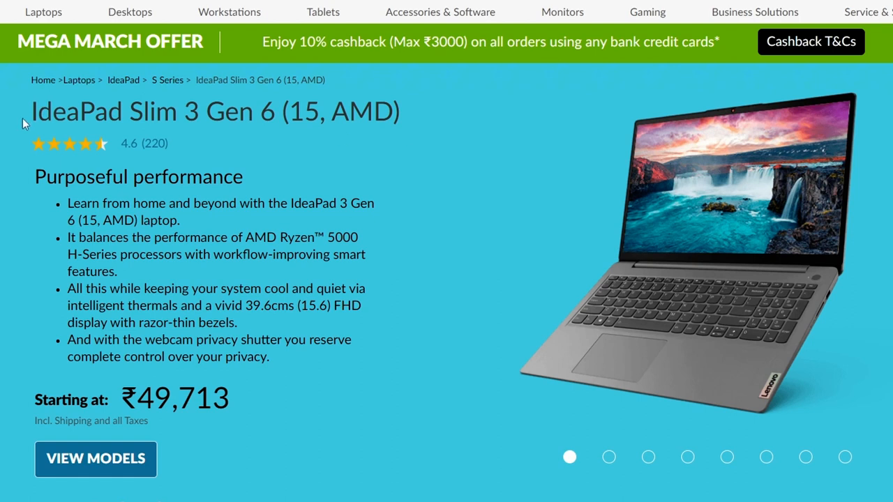
# - Highlight the IdeaPad Slim 3 Gen 6 page's ₹49,713 starting price
pyautogui.moveTo(35, 112); pyautogui.dragTo(279, 111)
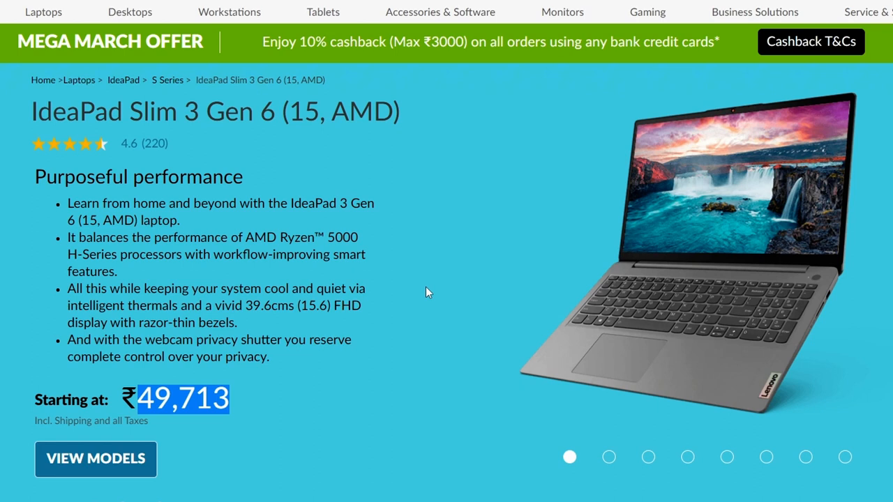
pyautogui.moveTo(428, 288)
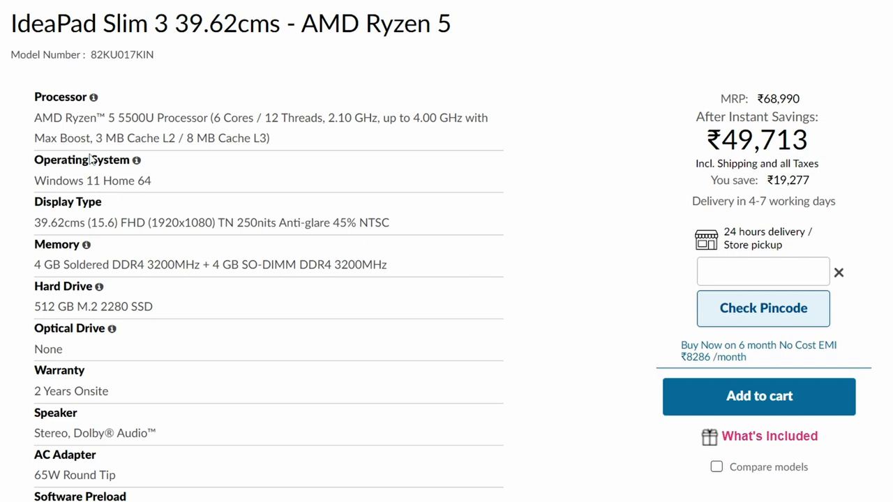
# - Highlight the Ryzen 5 5500U processor and 250-nit anti-glare FHD display specs
pyautogui.moveTo(53, 117); pyautogui.dragTo(199, 118)
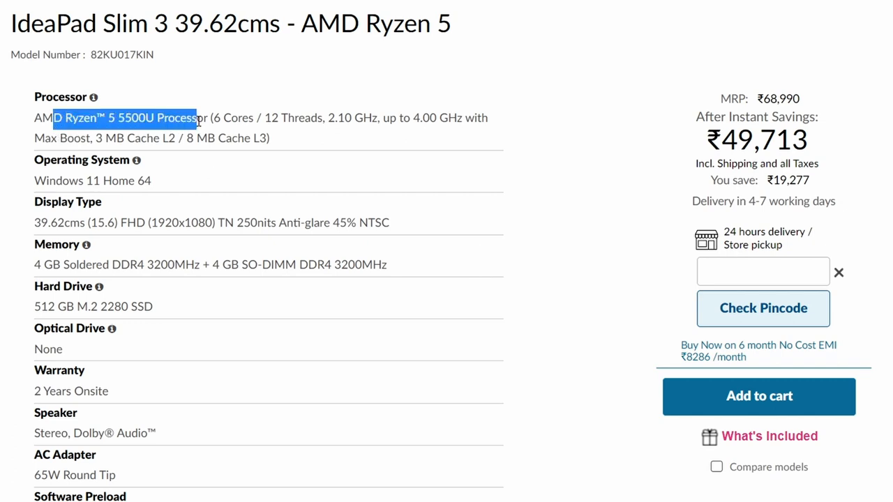
pyautogui.moveTo(197, 118); pyautogui.dragTo(317, 118)
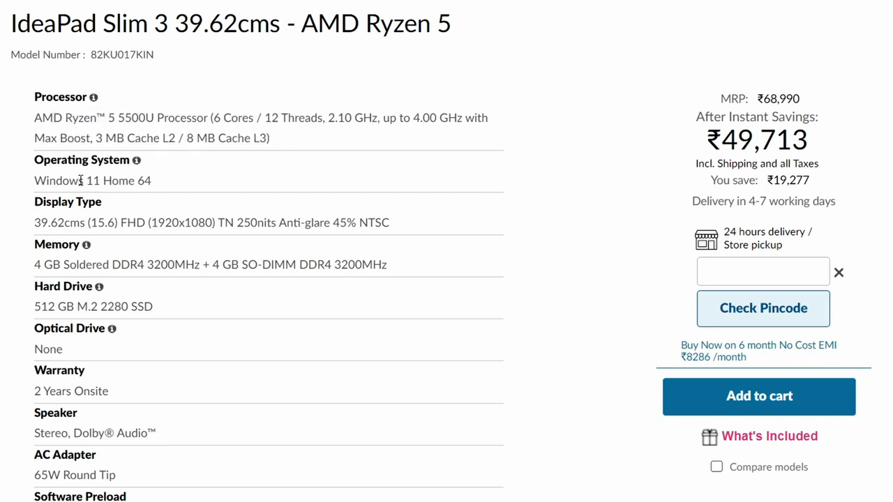
pyautogui.moveTo(290, 177)
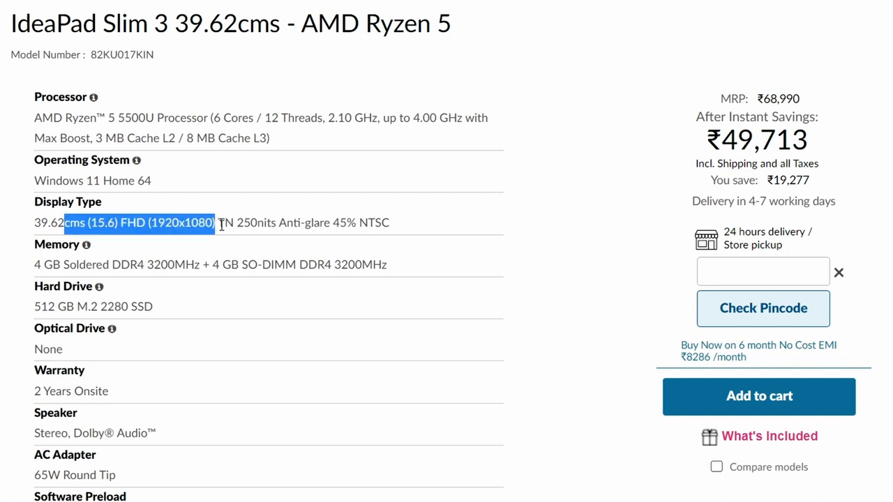
pyautogui.moveTo(237, 223); pyautogui.dragTo(342, 222)
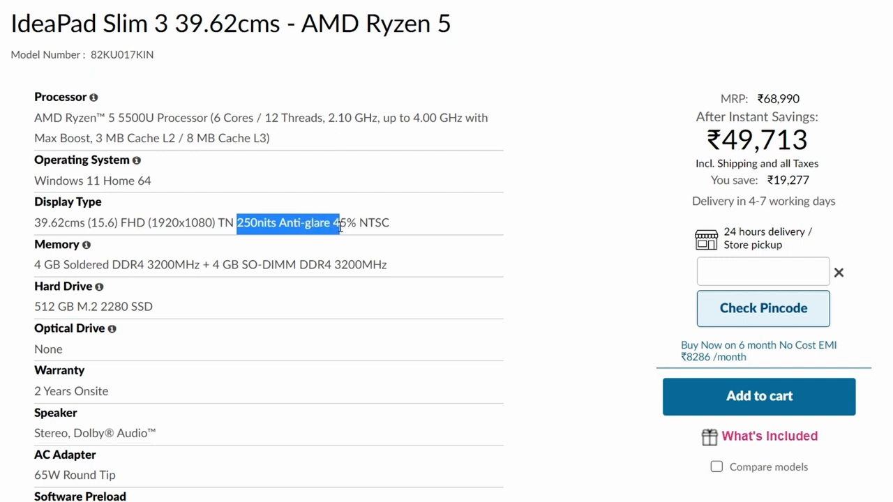
pyautogui.click(520, 305)
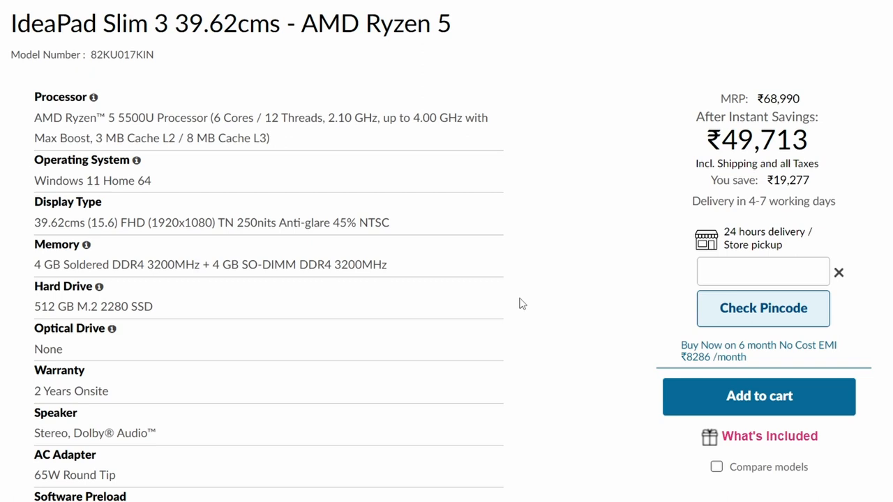
pyautogui.moveTo(538, 255)
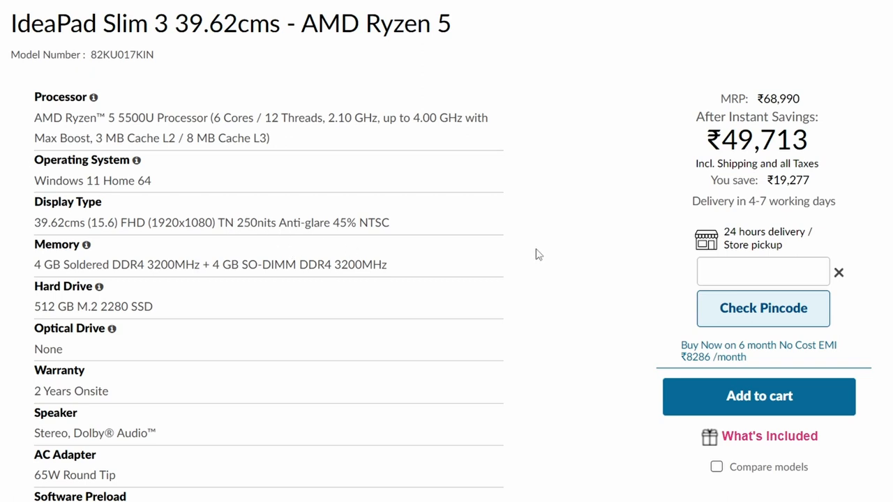
pyautogui.moveTo(555, 251)
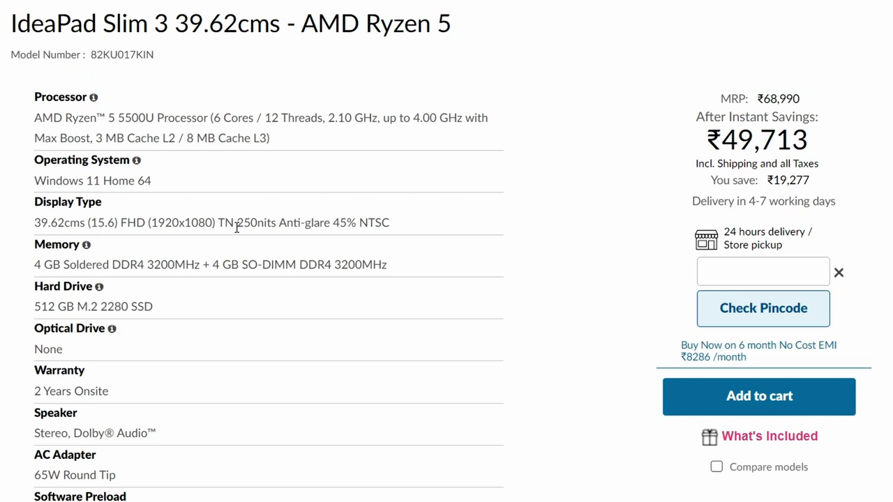
pyautogui.moveTo(237, 227)
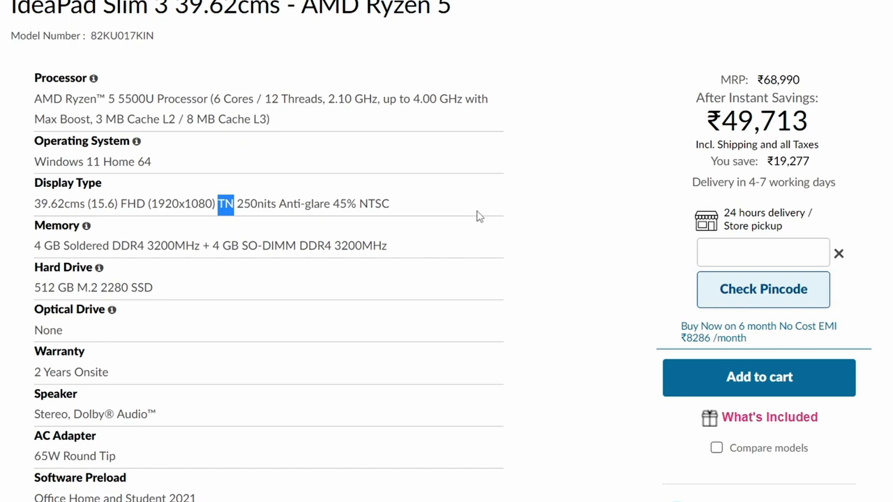
pyautogui.moveTo(471, 204)
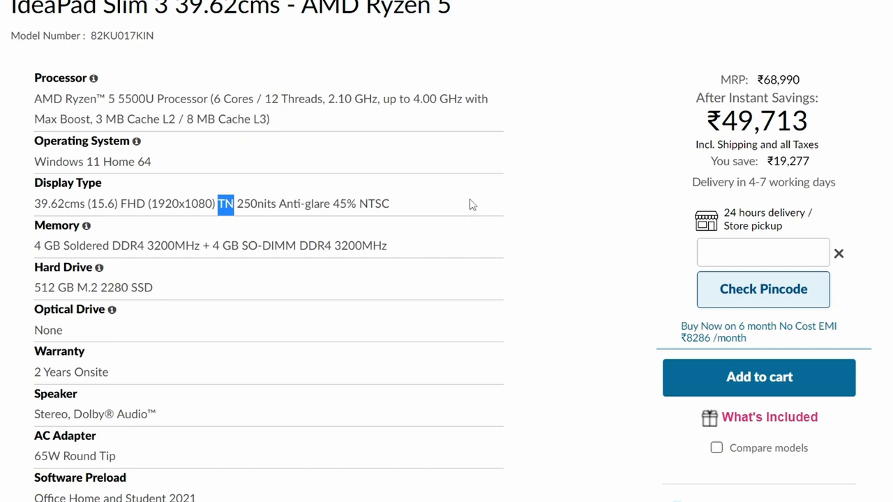
pyautogui.moveTo(455, 204)
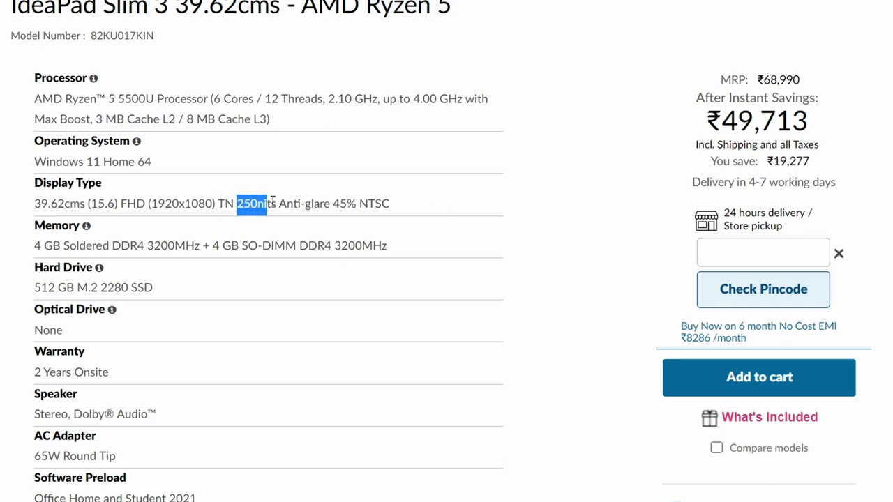
pyautogui.moveTo(254, 203); pyautogui.dragTo(390, 203)
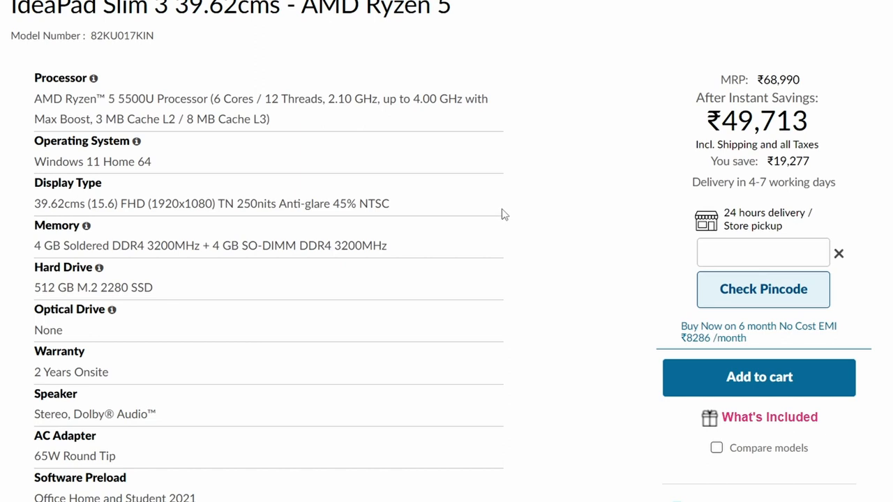
pyautogui.moveTo(467, 222)
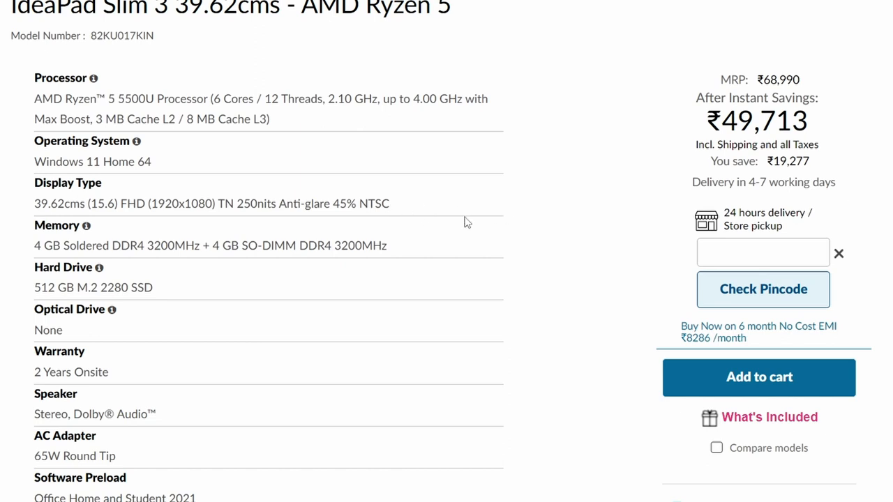
pyautogui.moveTo(492, 212)
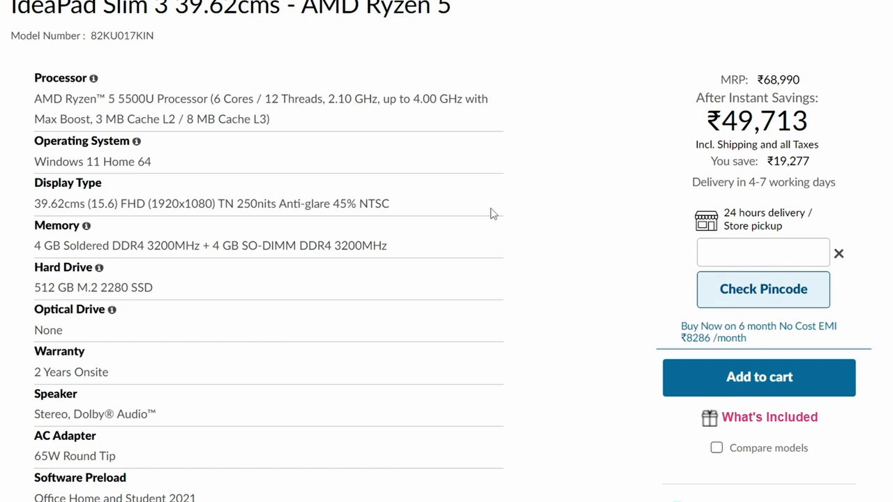
# - Scroll down and highlight the memory and storage configuration rows
pyautogui.scroll(-3)
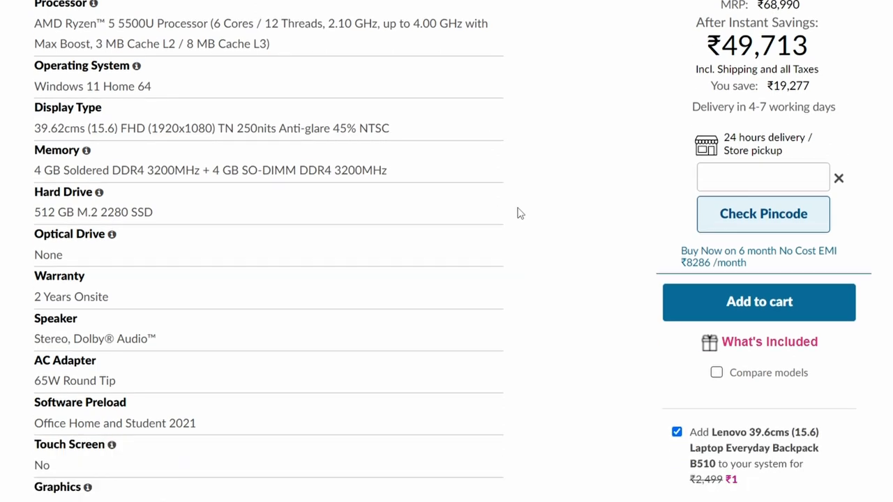
pyautogui.scroll(-3)
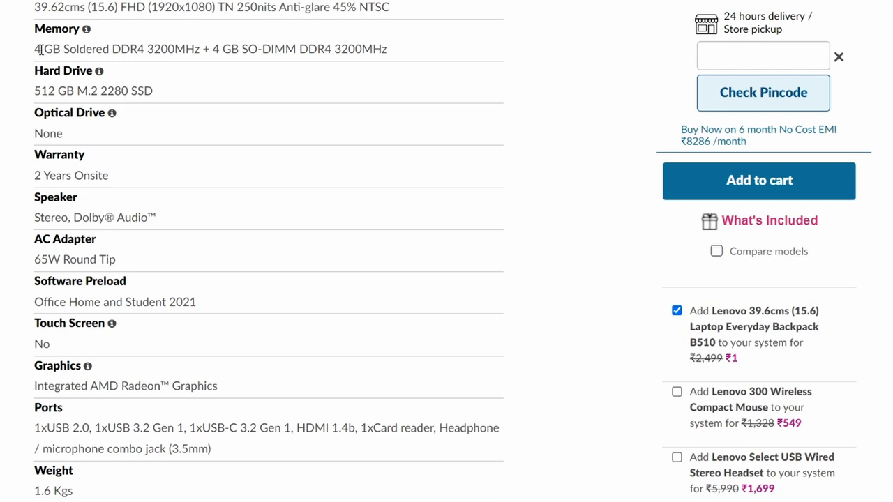
pyautogui.moveTo(42, 49); pyautogui.dragTo(383, 49)
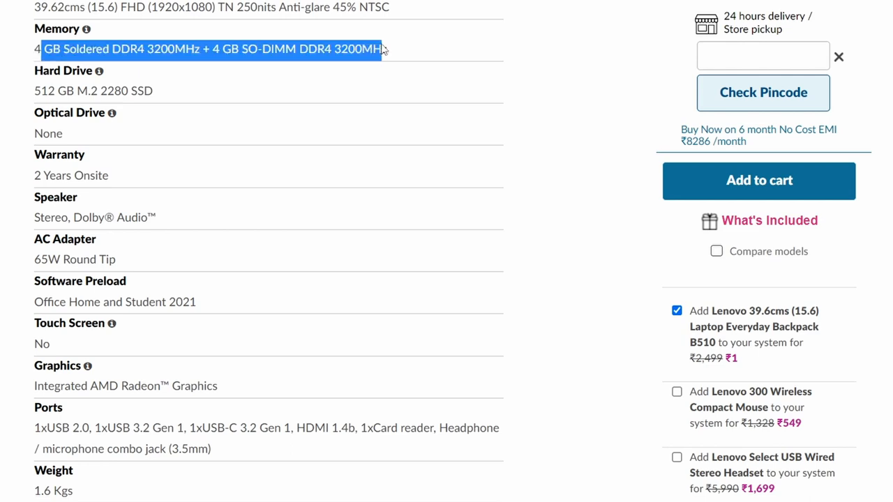
pyautogui.click(307, 66)
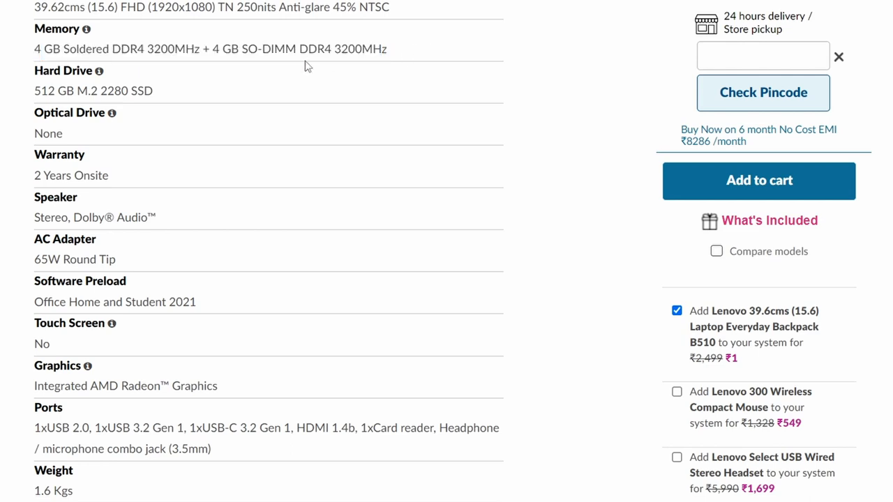
pyautogui.moveTo(255, 92)
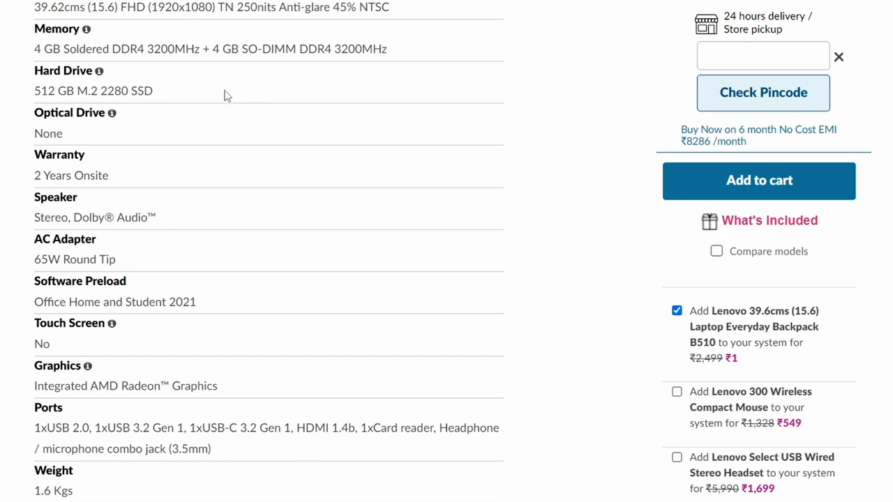
pyautogui.moveTo(193, 92)
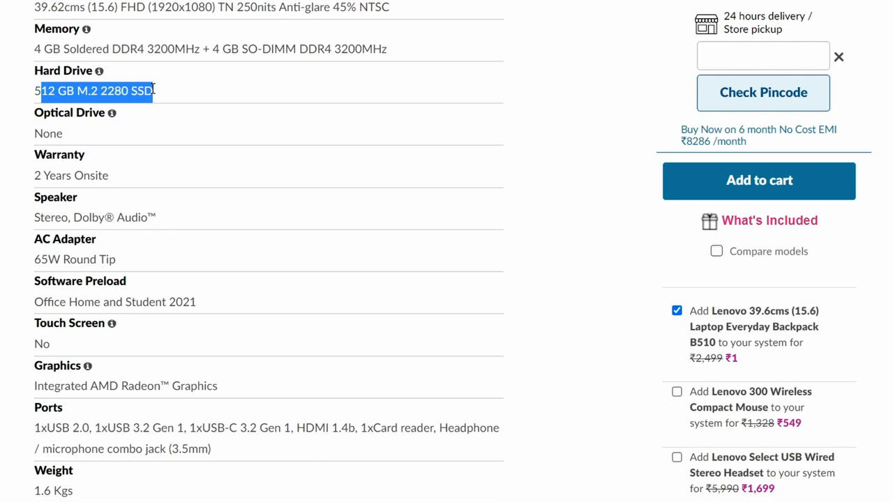
pyautogui.click(218, 158)
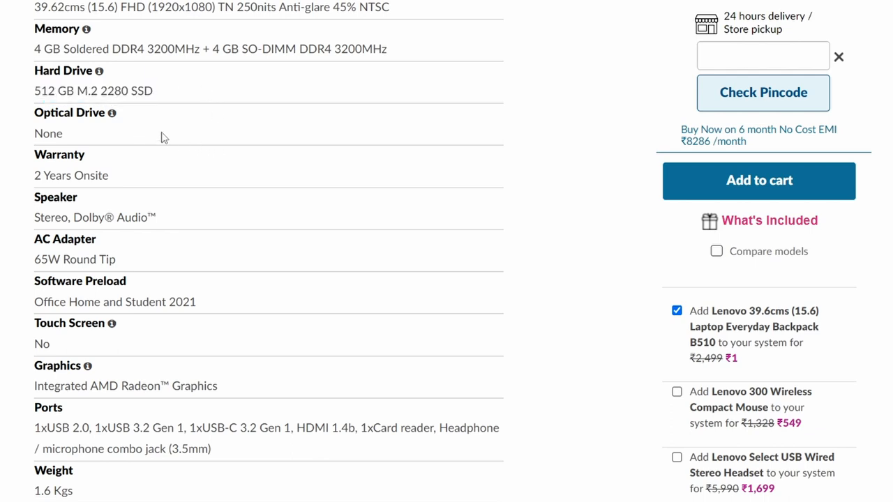
# - Highlight the 3-cell 45Wh battery spec and continue down the list
pyautogui.scroll(-3)
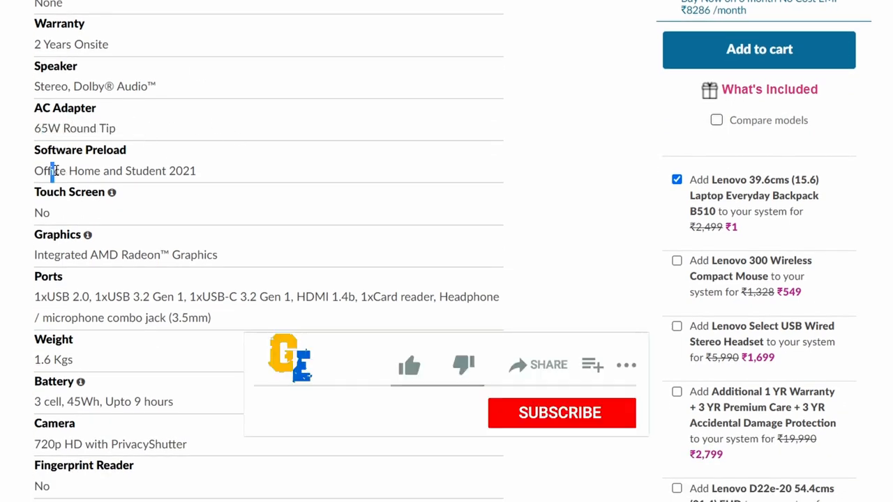
pyautogui.click(409, 364)
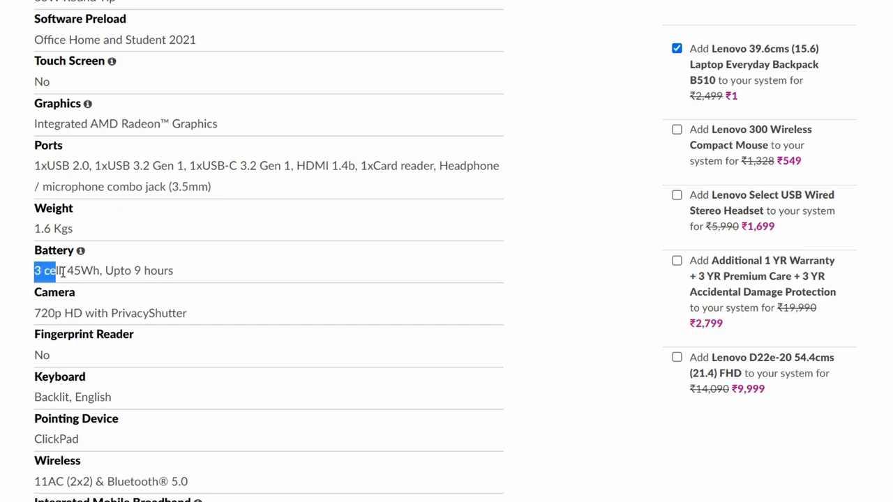
pyautogui.moveTo(35, 271); pyautogui.dragTo(103, 271)
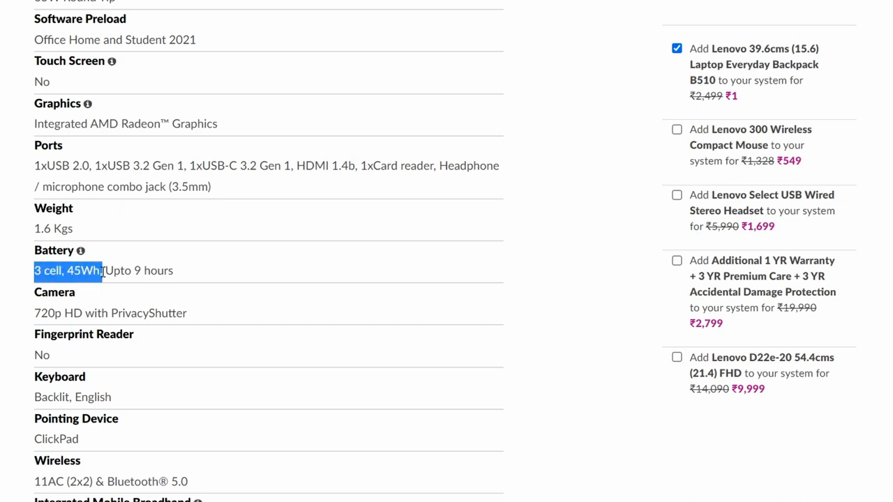
pyautogui.click(310, 268)
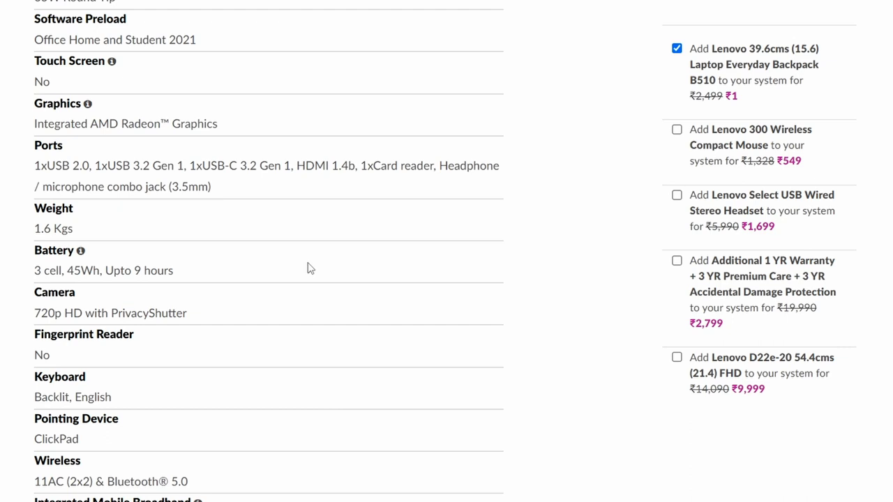
pyautogui.scroll(-3)
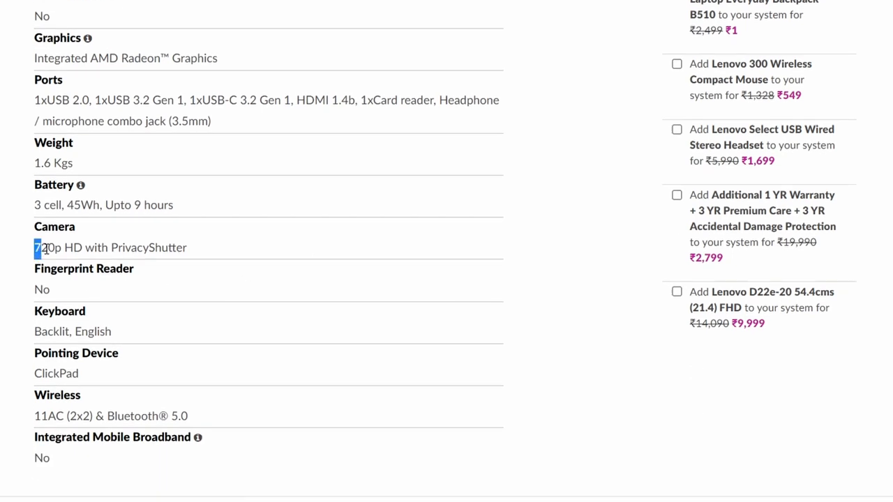
# - Highlight the camera resolution and 11AC (2x2) Wi-Fi values, then scroll back up
pyautogui.doubleClick(110, 248)
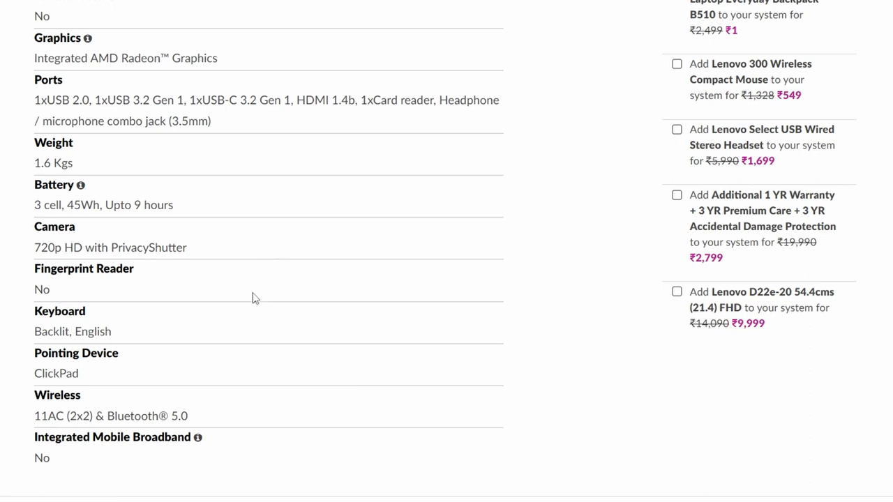
pyautogui.moveTo(267, 299)
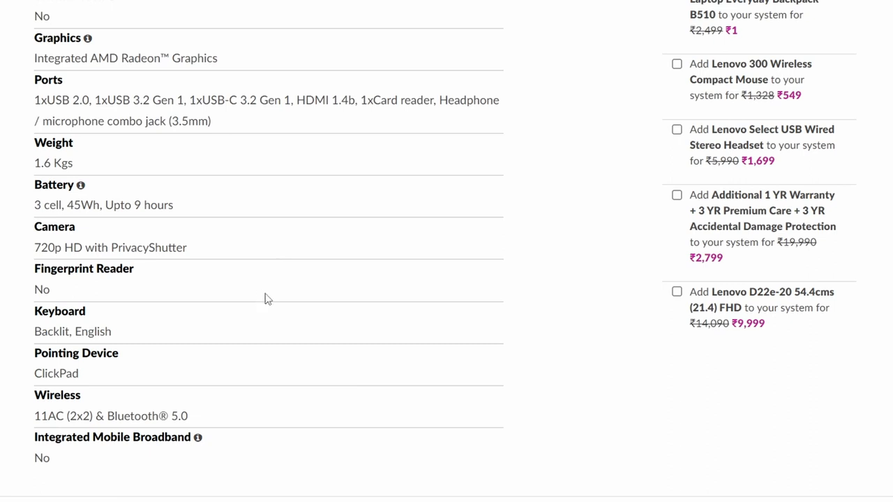
pyautogui.scroll(-3)
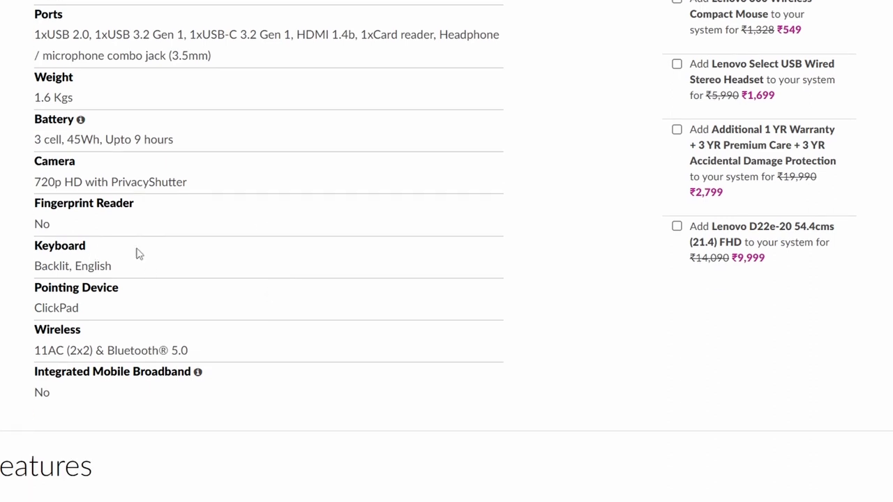
pyautogui.moveTo(229, 309)
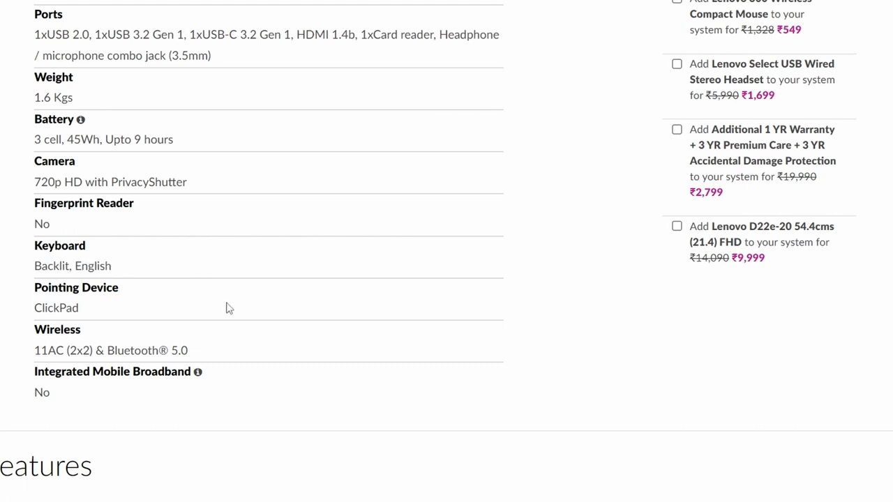
pyautogui.doubleClick(49, 350)
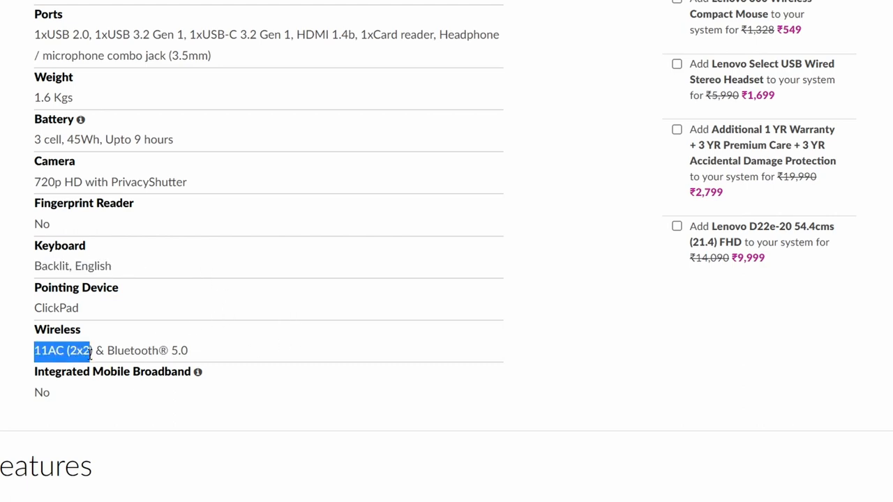
pyautogui.click(255, 343)
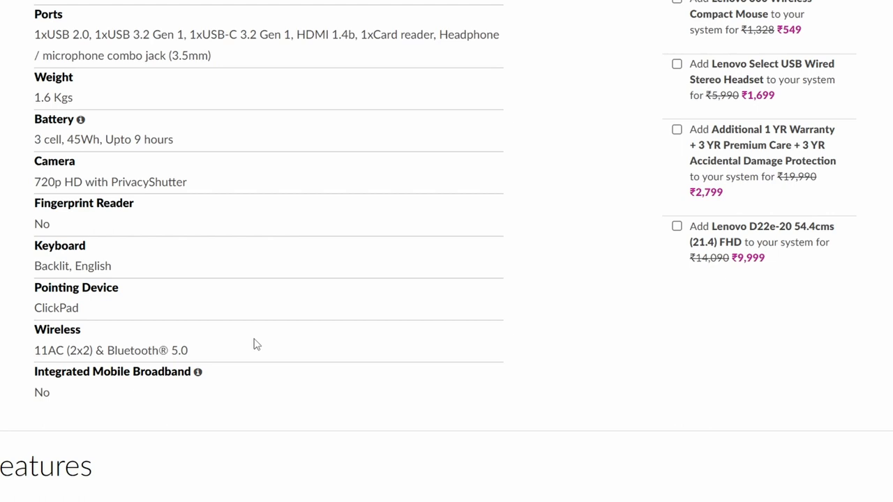
pyautogui.doubleClick(79, 350)
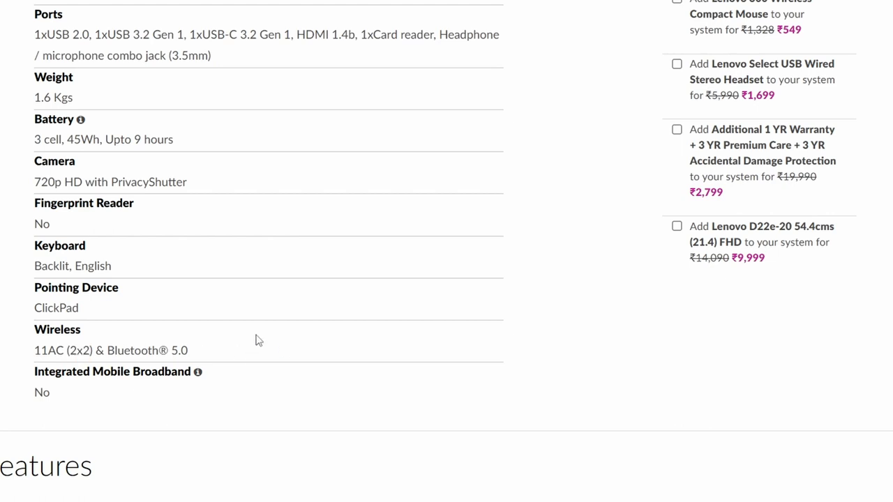
pyautogui.moveTo(262, 332)
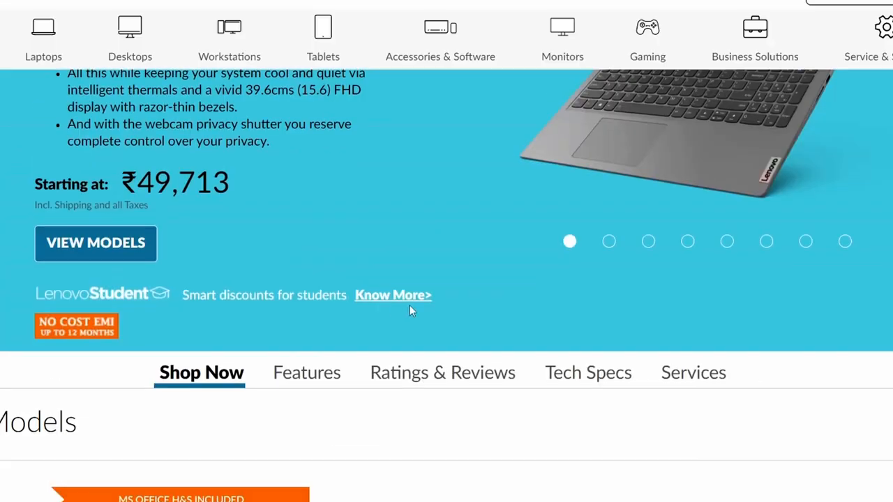
pyautogui.scroll(3)
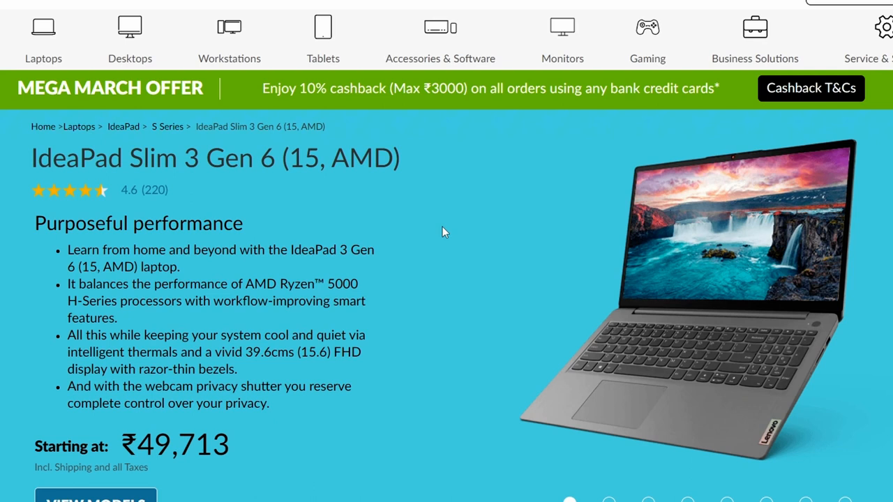
pyautogui.moveTo(452, 253)
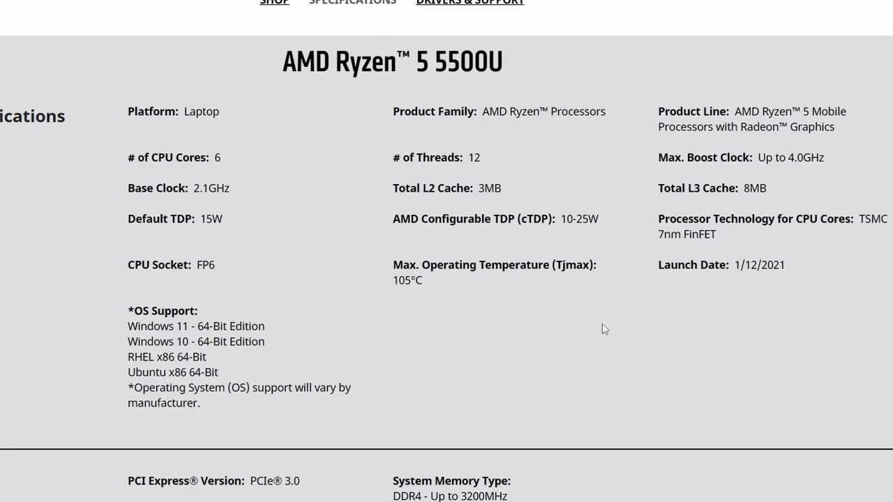
pyautogui.moveTo(342, 148)
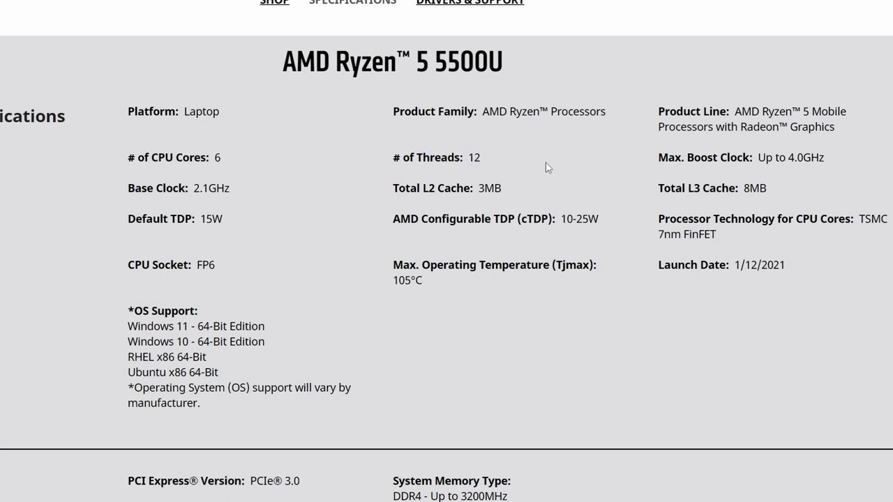
pyautogui.moveTo(295, 214)
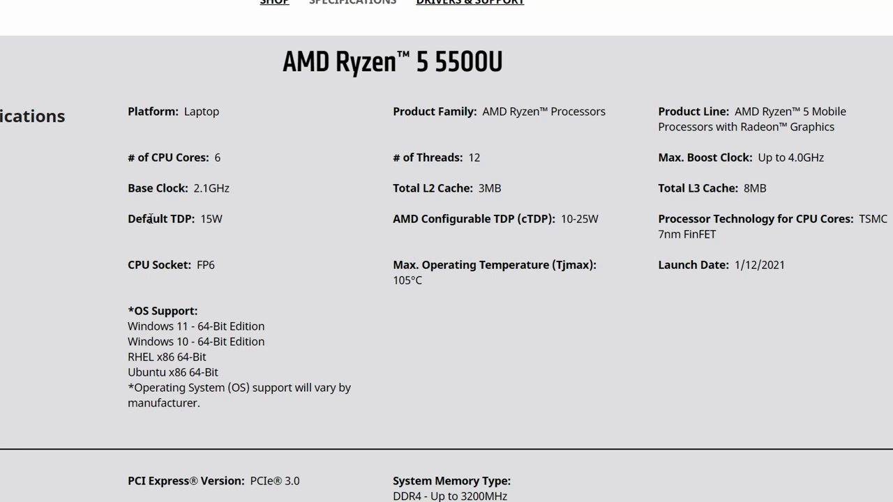
pyautogui.moveTo(304, 227)
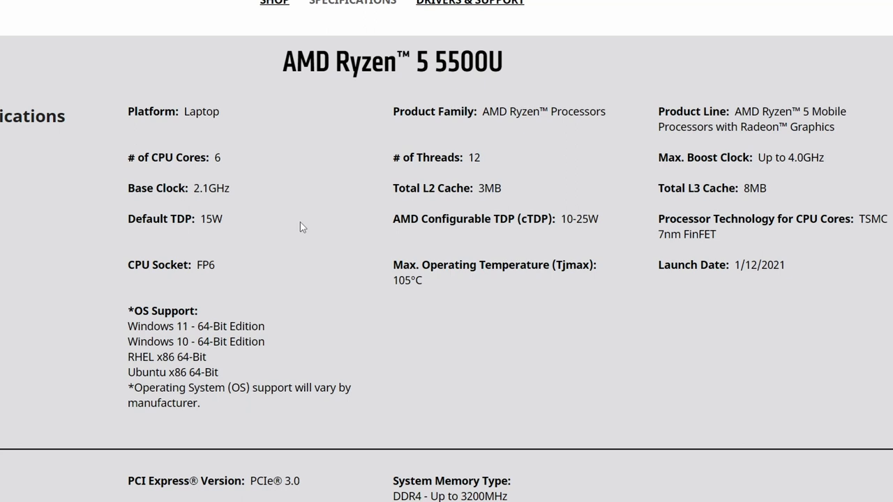
# - Scroll to the Ryzen 5 5500U graphics section and highlight the graphics model and core count
pyautogui.scroll(-3)
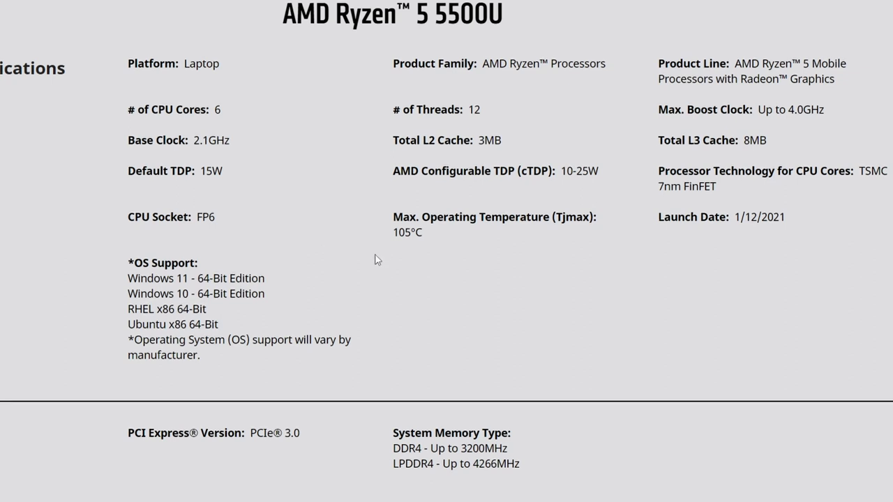
pyautogui.scroll(-3)
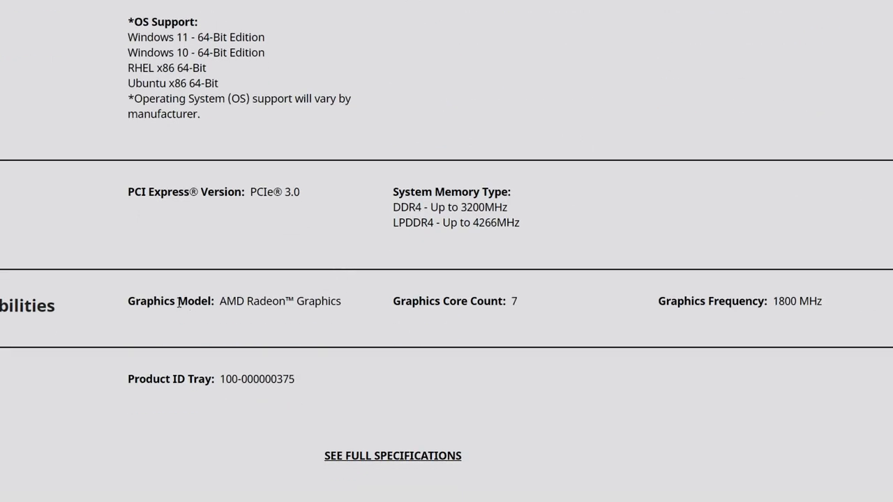
pyautogui.moveTo(162, 301); pyautogui.dragTo(342, 301)
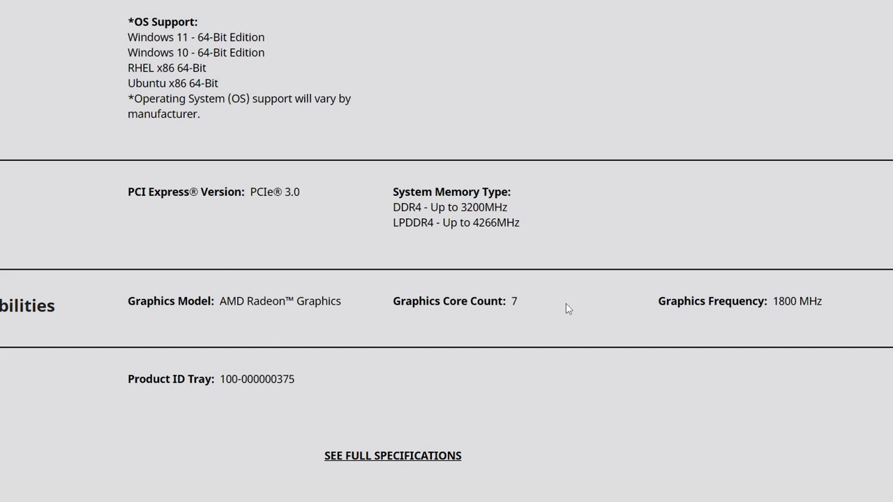
pyautogui.doubleClick(669, 300)
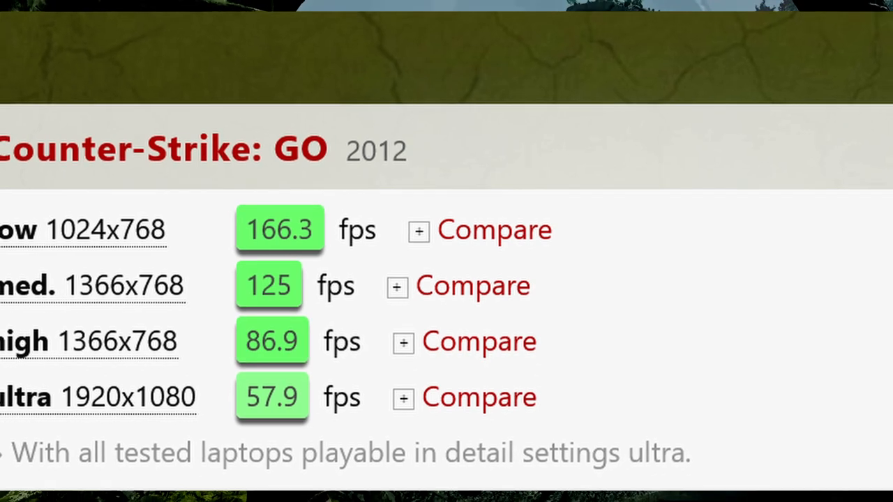
pyautogui.scroll(-3)
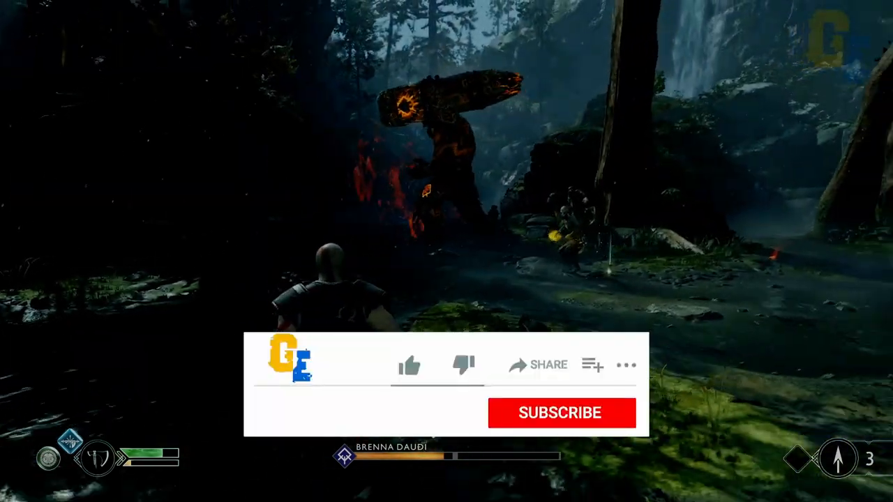
pyautogui.click(411, 365)
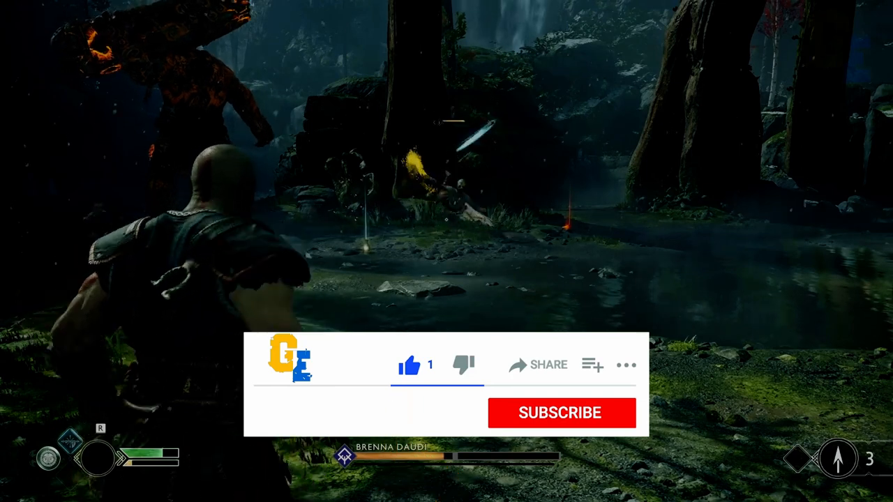
pyautogui.click(562, 413)
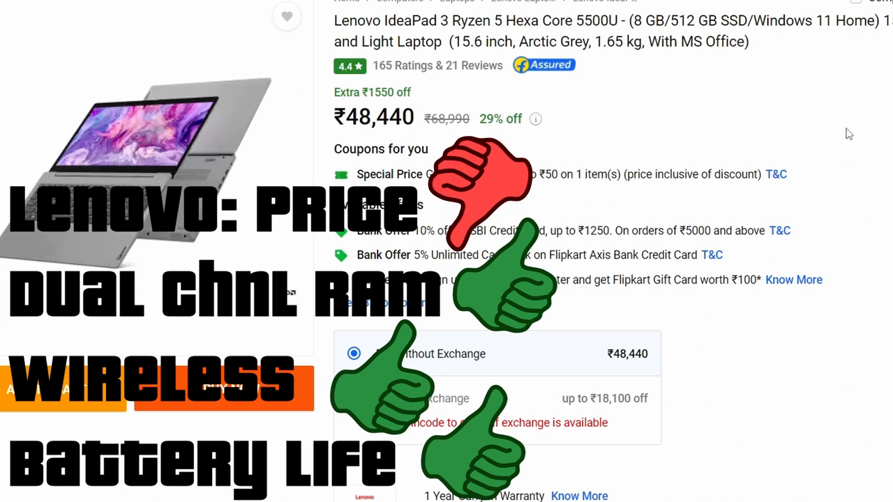
pyautogui.moveTo(811, 132)
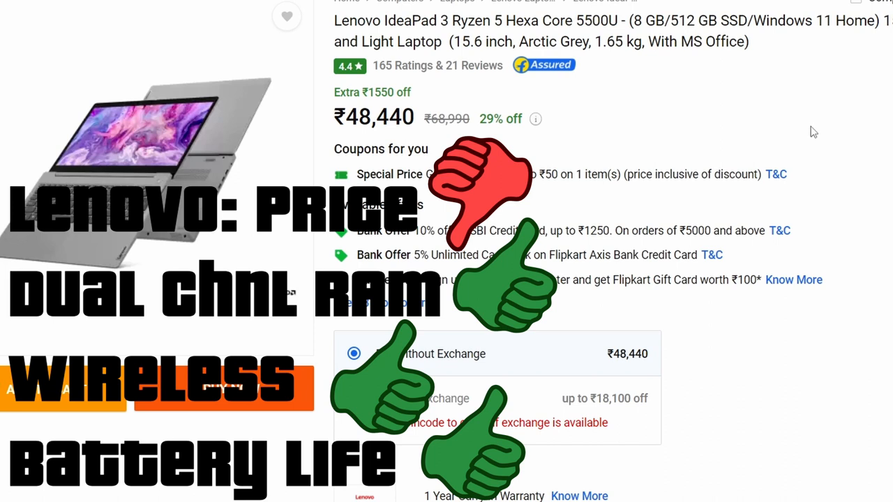
pyautogui.moveTo(816, 136)
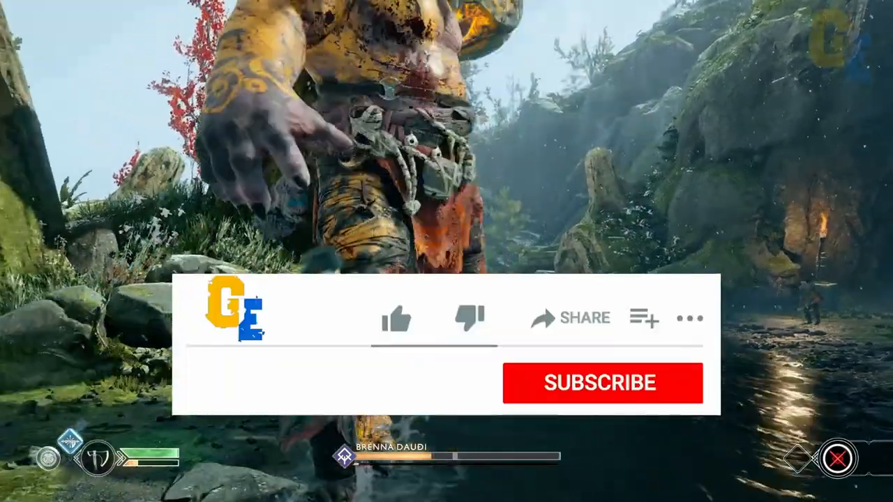
pyautogui.click(601, 384)
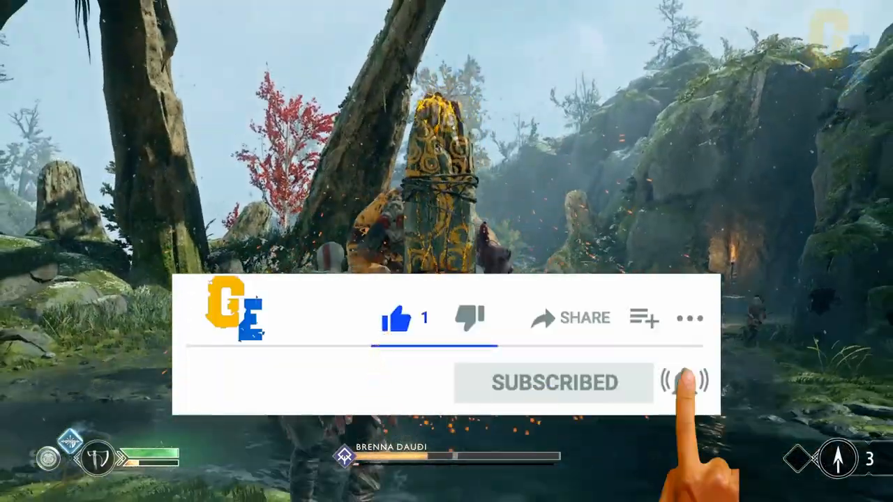